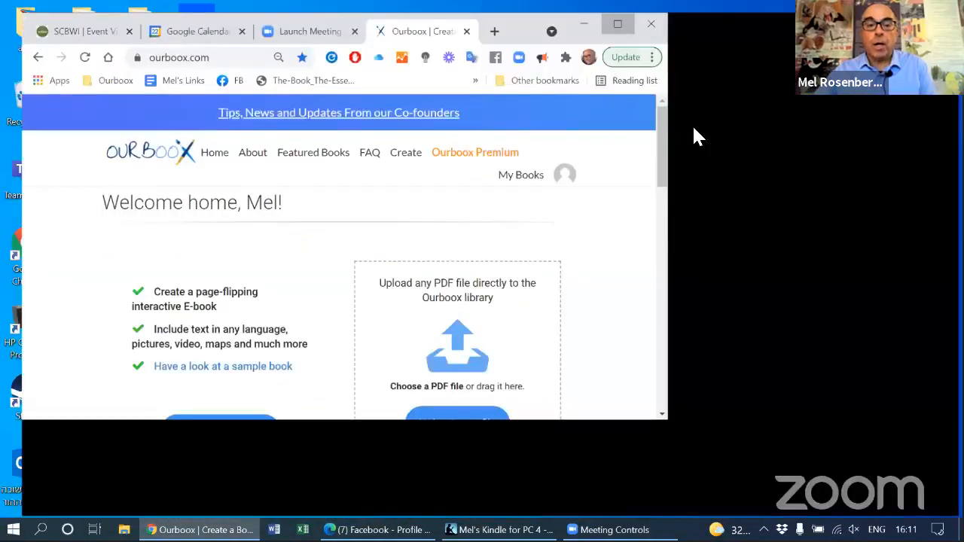
Step: Maximize the Chrome window on the Ourboox home page and scroll to the create options
{"action": "left_click", "coordinate": [618, 24]}
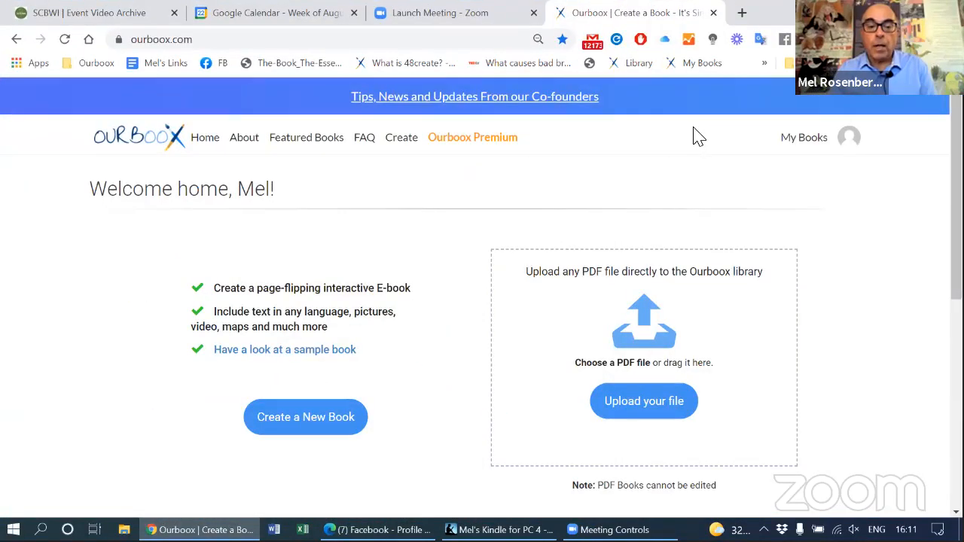
{"action": "mouse_move", "coordinate": [256, 114]}
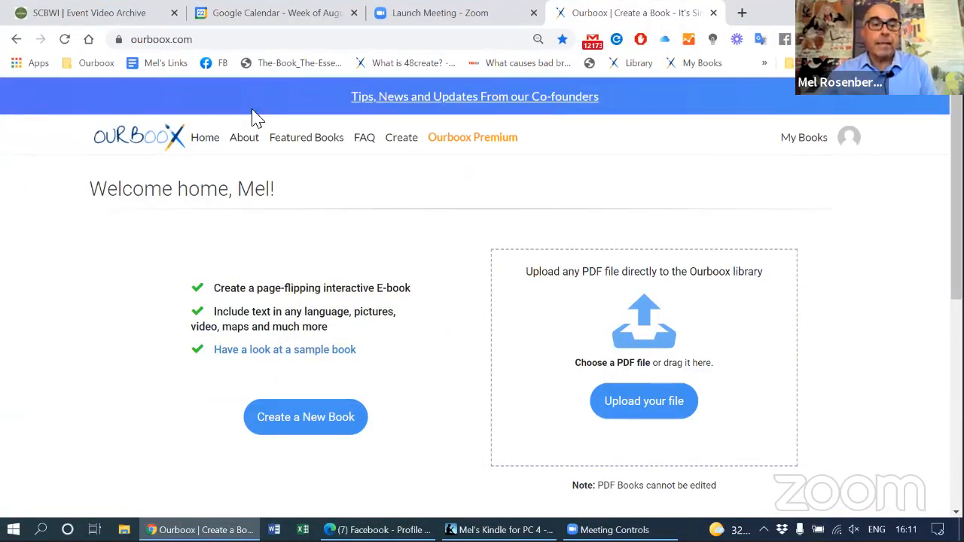
{"action": "mouse_move", "coordinate": [163, 143]}
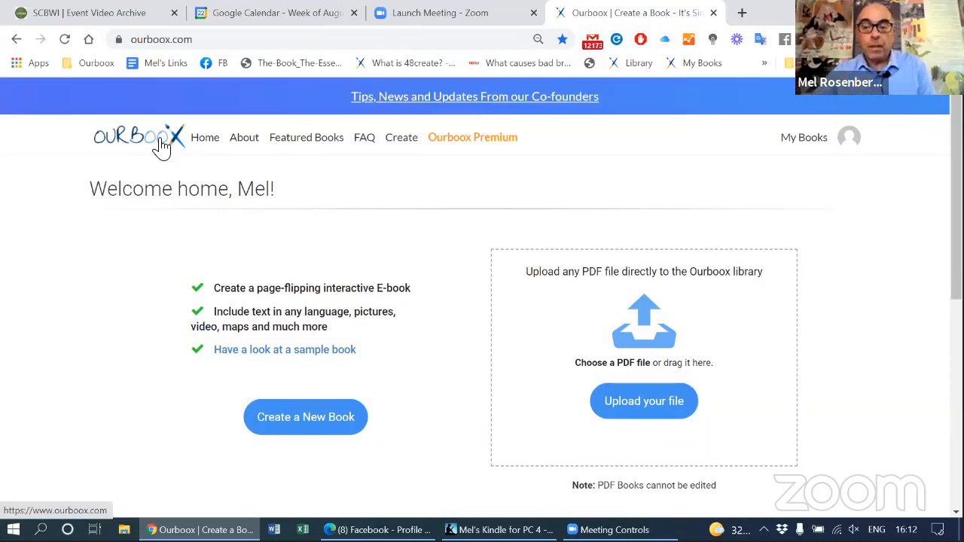
{"action": "mouse_move", "coordinate": [151, 223]}
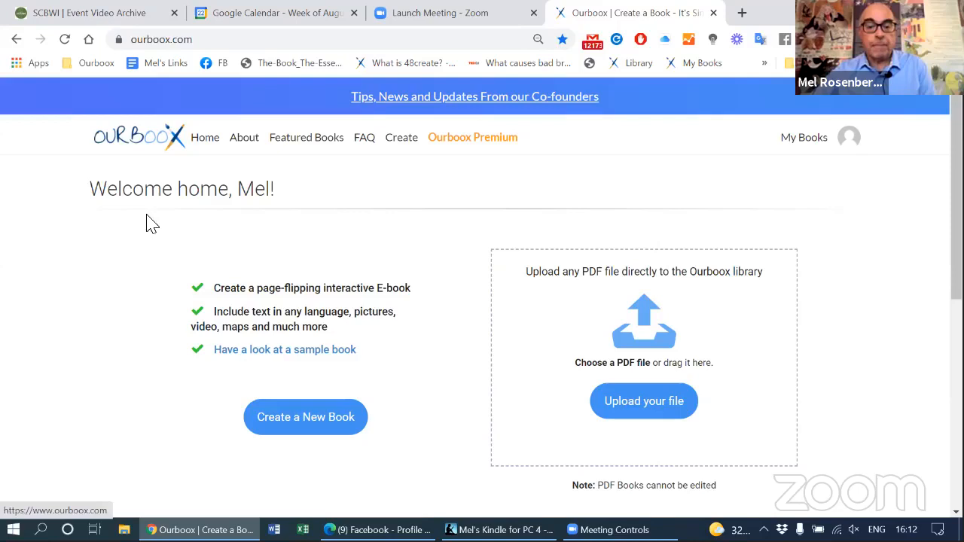
{"action": "mouse_move", "coordinate": [370, 219]}
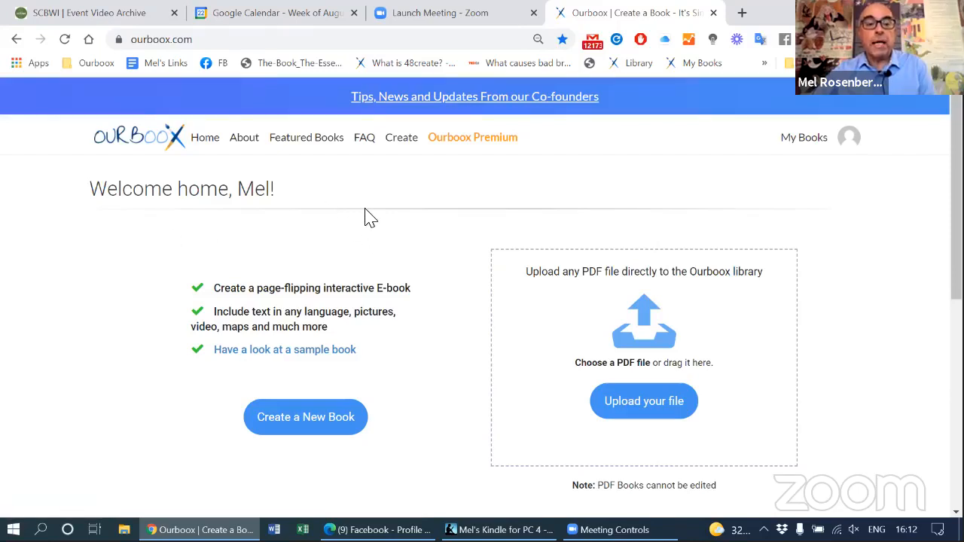
{"action": "mouse_move", "coordinate": [347, 178]}
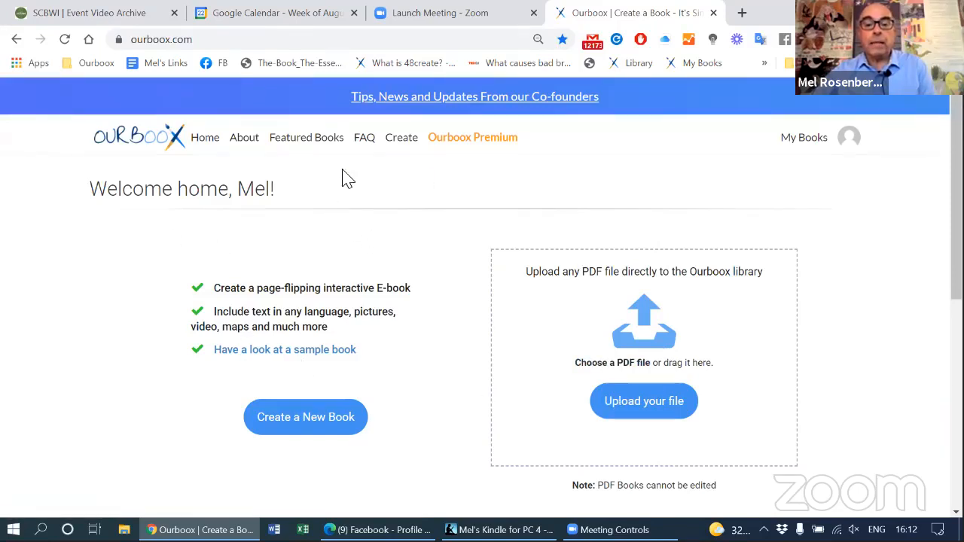
{"action": "scroll", "scroll_direction": "down", "scroll_amount": 3}
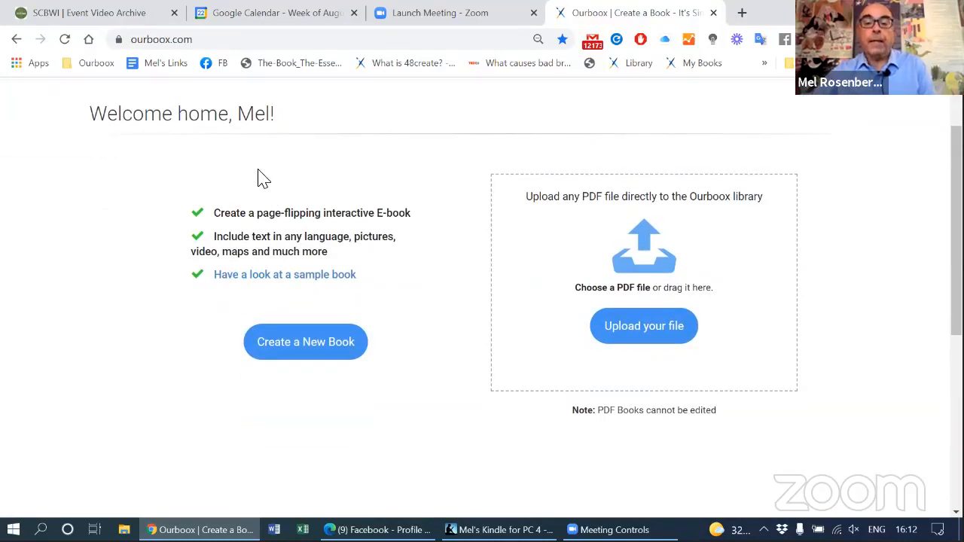
{"action": "mouse_move", "coordinate": [655, 330]}
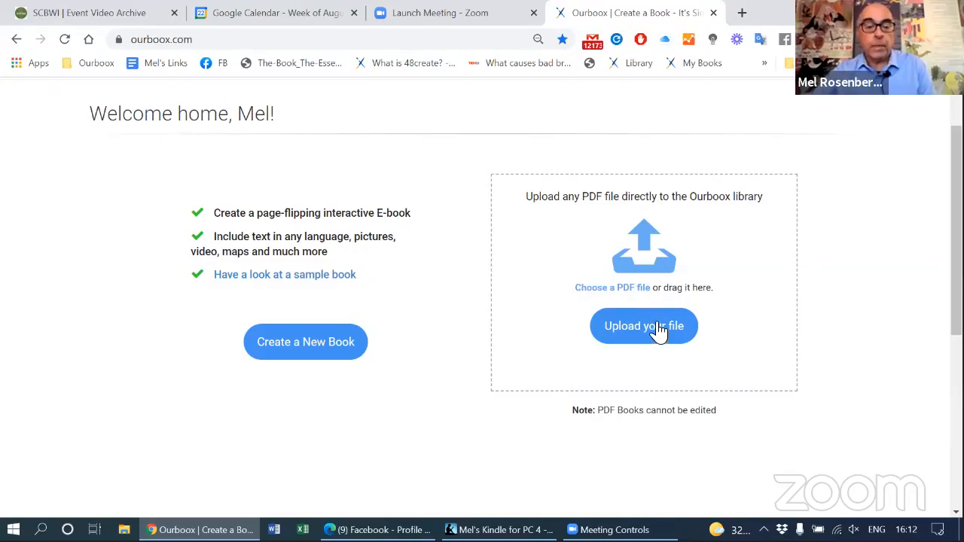
{"action": "mouse_move", "coordinate": [303, 347]}
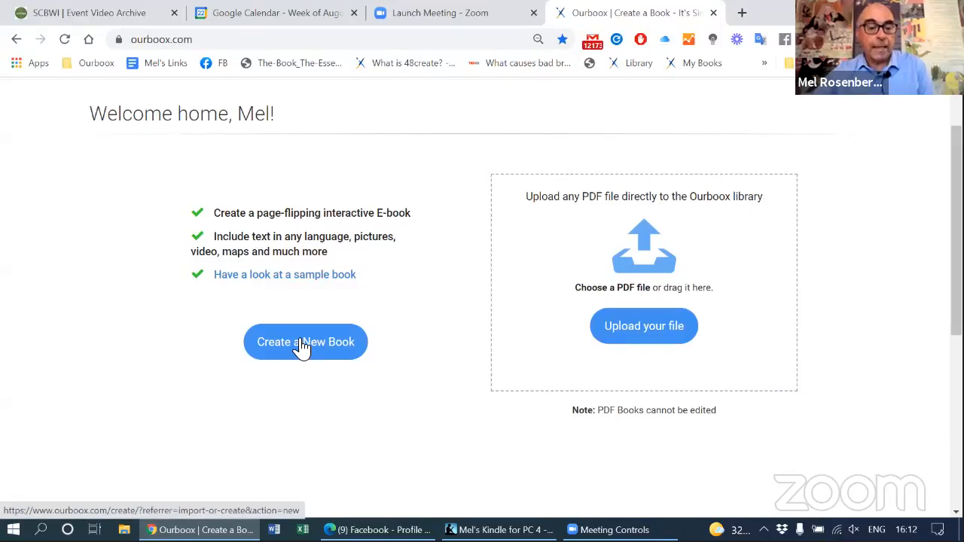
Step: Create a new book titled 'Happy Gnu Year' and submit it
{"action": "left_click", "coordinate": [305, 342]}
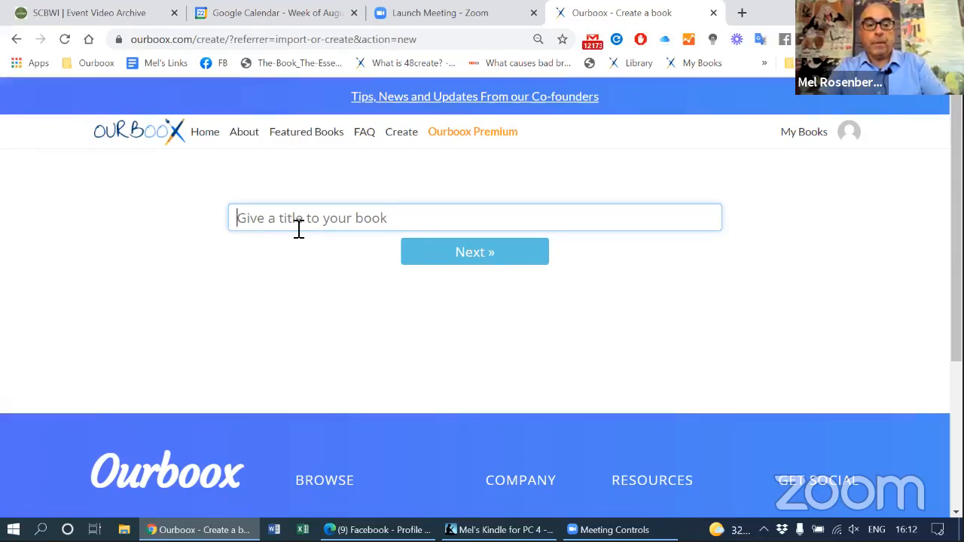
{"action": "type", "text": "Happy"}
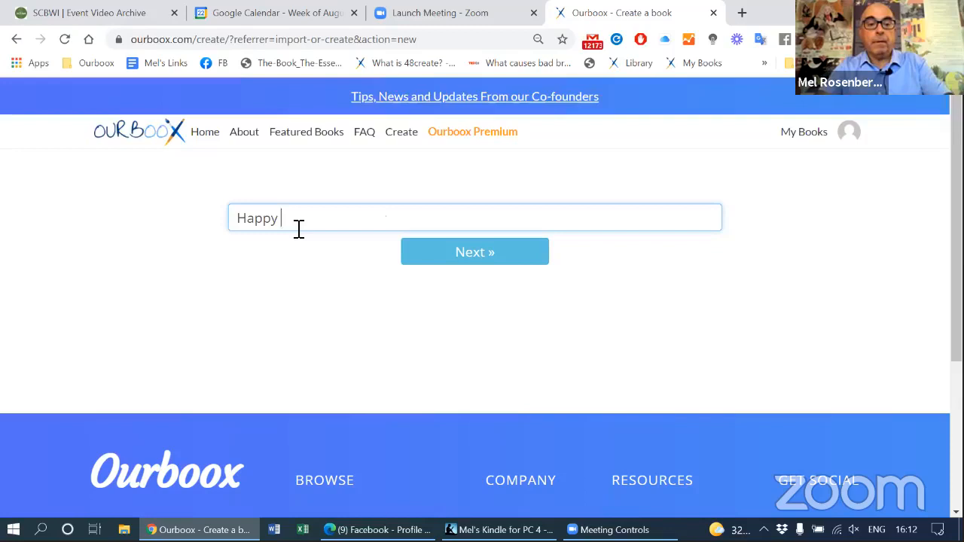
{"action": "type", "text": "New Year"}
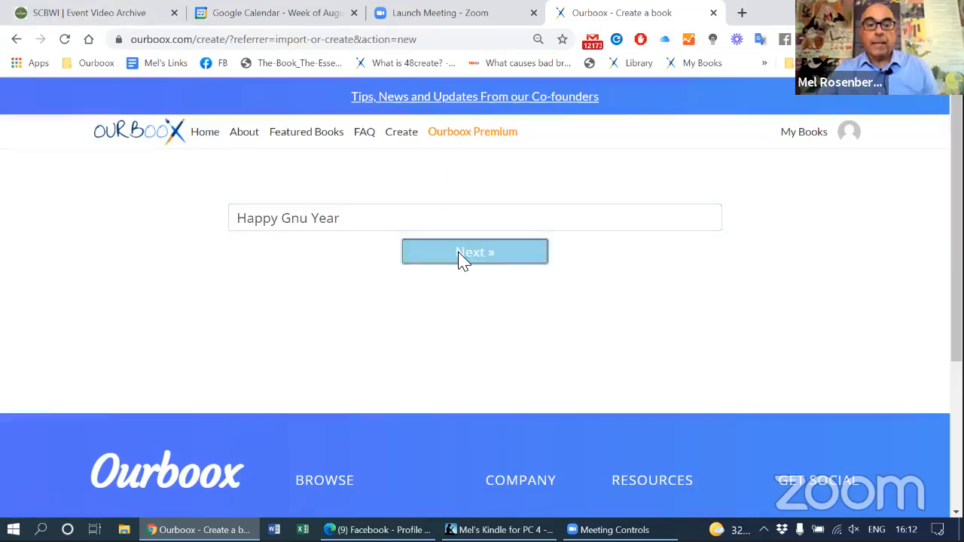
{"action": "left_click", "coordinate": [475, 252]}
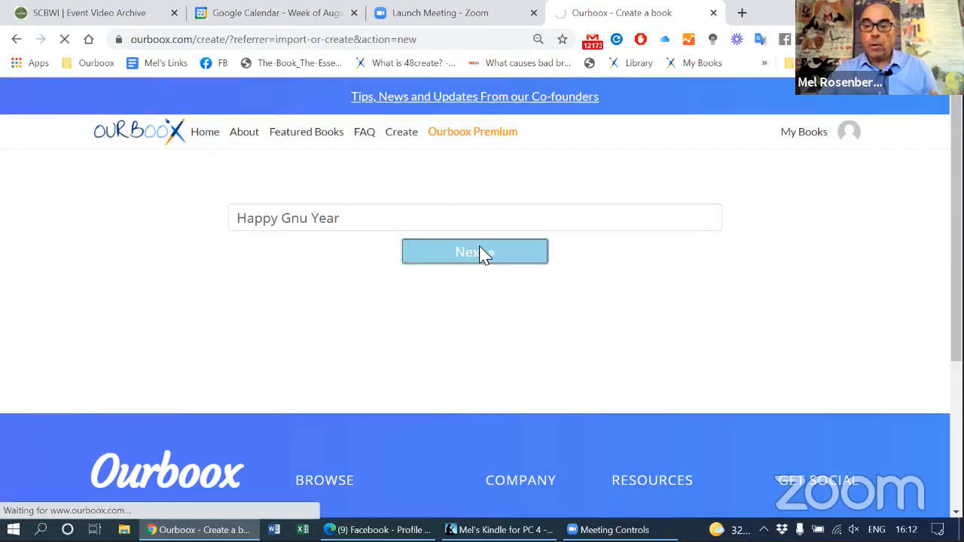
Step: Make the Happy Gnu Year book private in the editor's Publish panel
{"action": "left_click", "coordinate": [475, 252]}
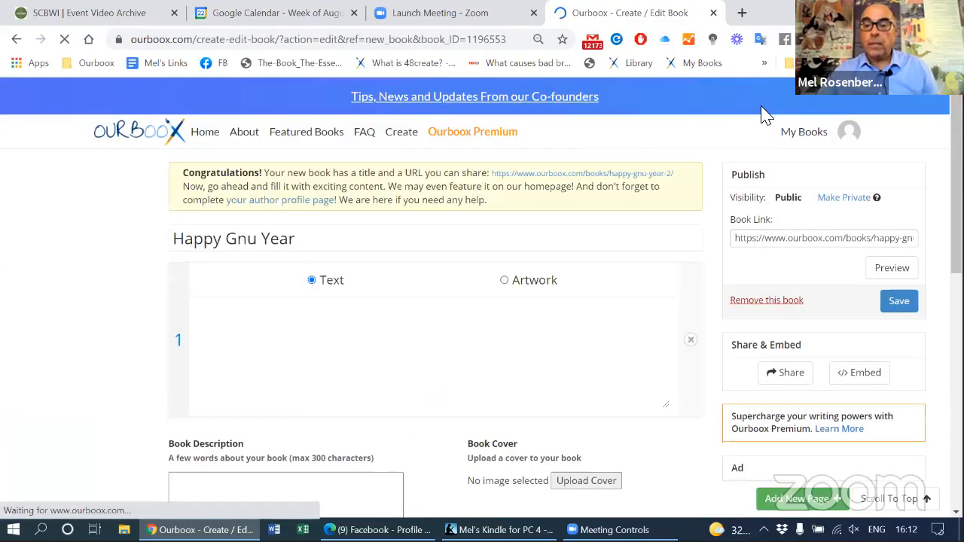
{"action": "mouse_move", "coordinate": [765, 277]}
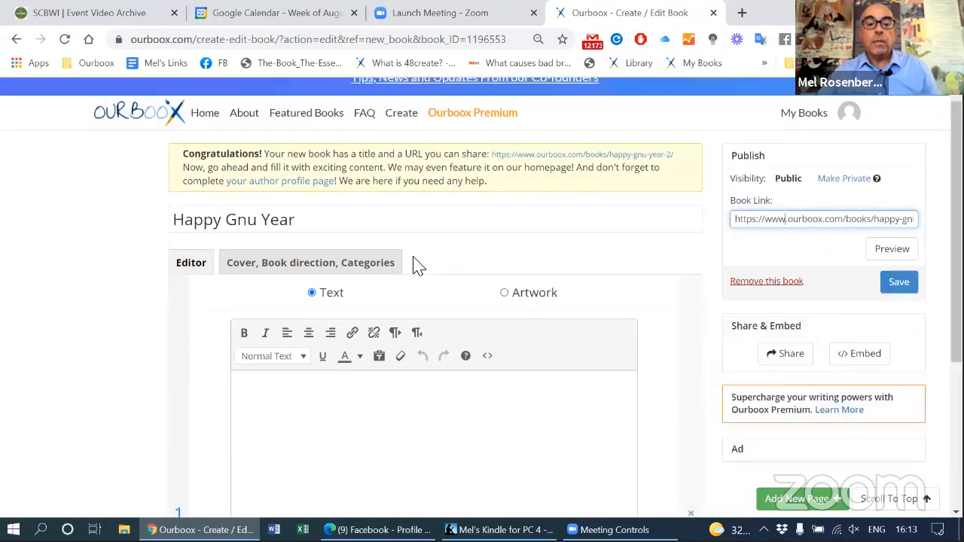
{"action": "scroll", "scroll_direction": "down", "scroll_amount": 3}
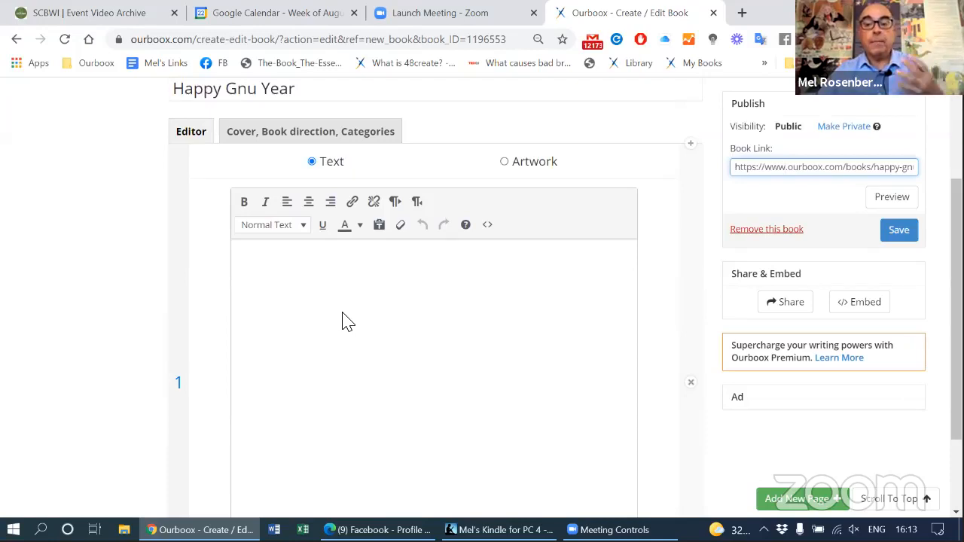
{"action": "mouse_move", "coordinate": [844, 127]}
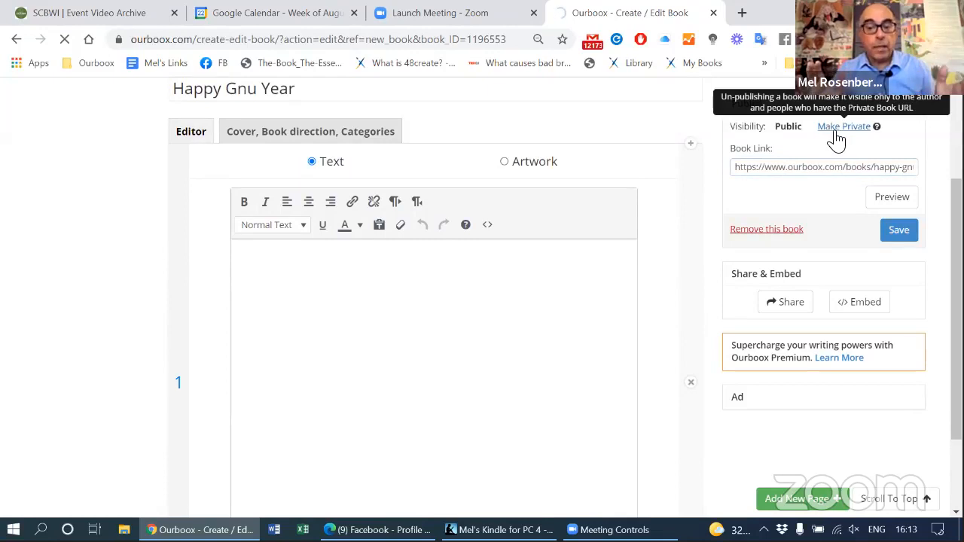
{"action": "left_click", "coordinate": [844, 127]}
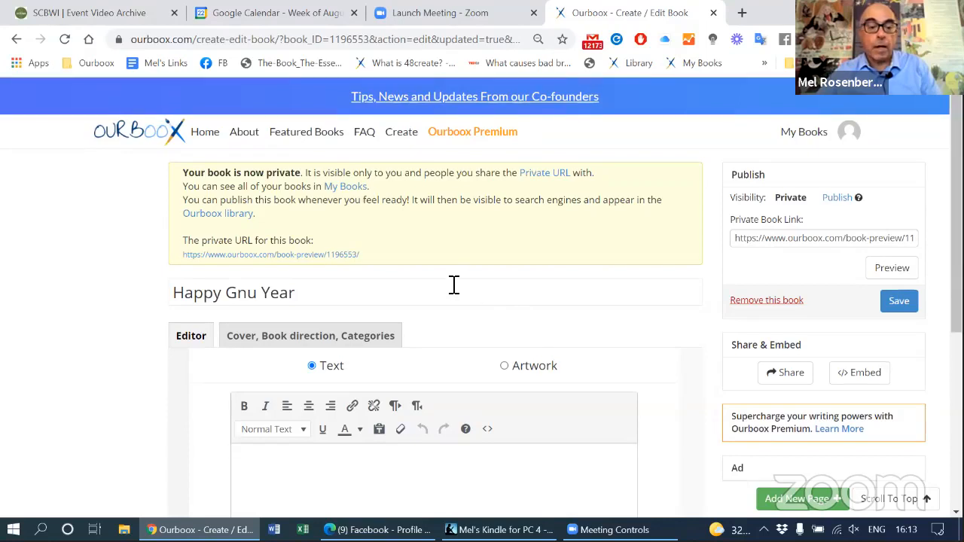
Step: Paste the poem into page 1 and select the lines below the first stanza
{"action": "scroll", "scroll_direction": "down", "scroll_amount": 3}
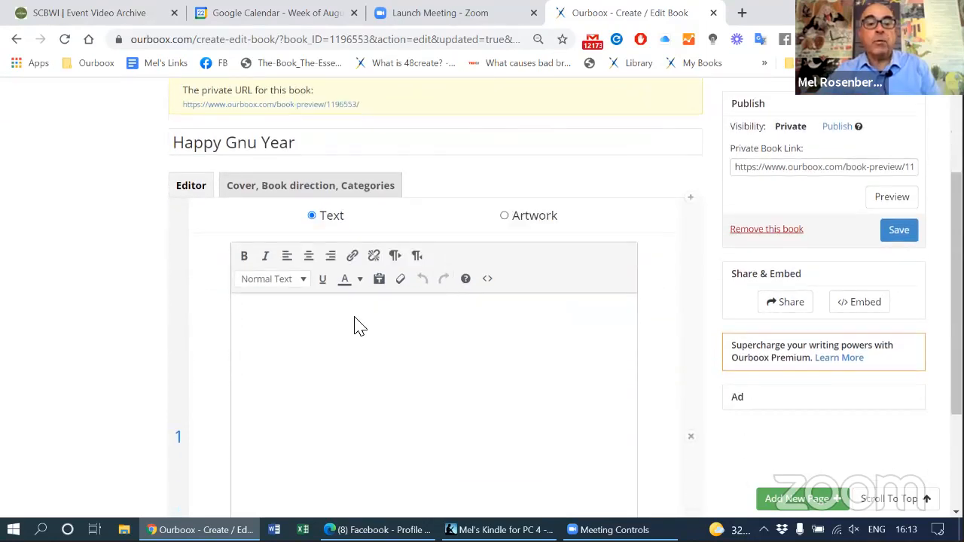
{"action": "mouse_move", "coordinate": [313, 455]}
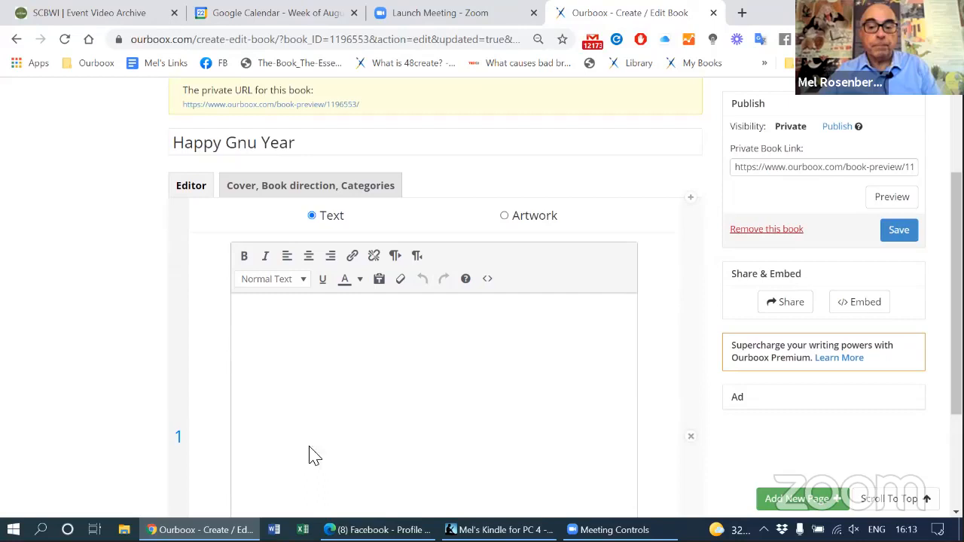
{"action": "mouse_move", "coordinate": [331, 218]}
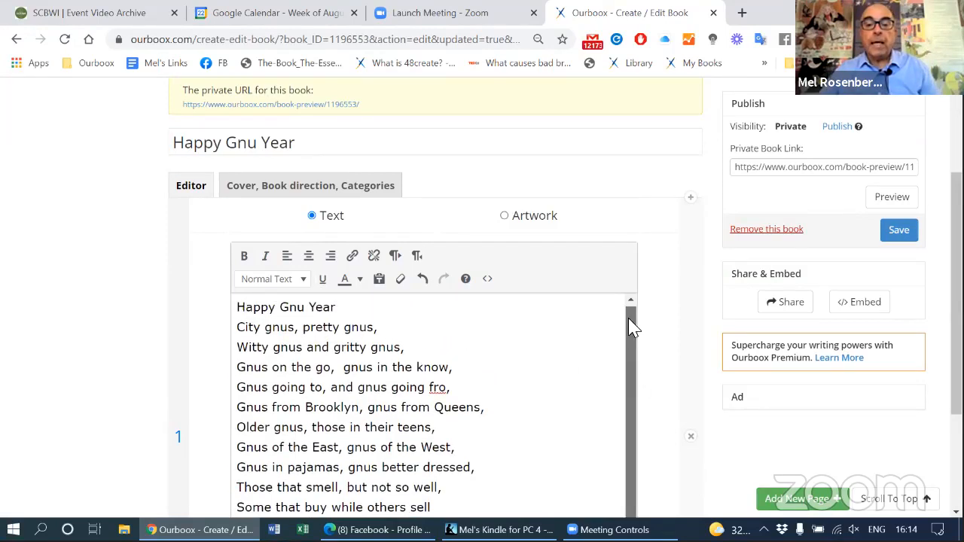
{"action": "scroll", "scroll_direction": "down", "scroll_amount": 3}
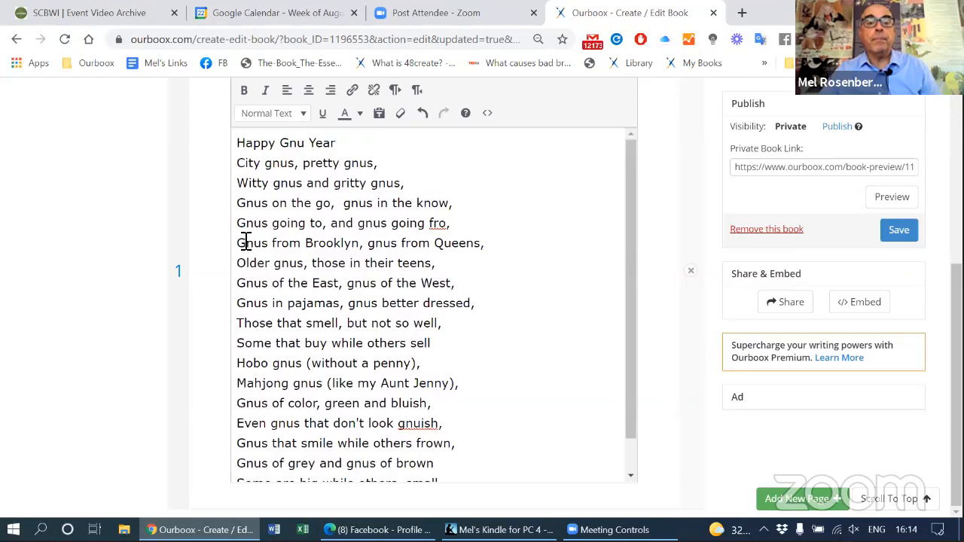
{"action": "left_click_drag", "start_coordinate": [236, 242], "coordinate": [434, 464]}
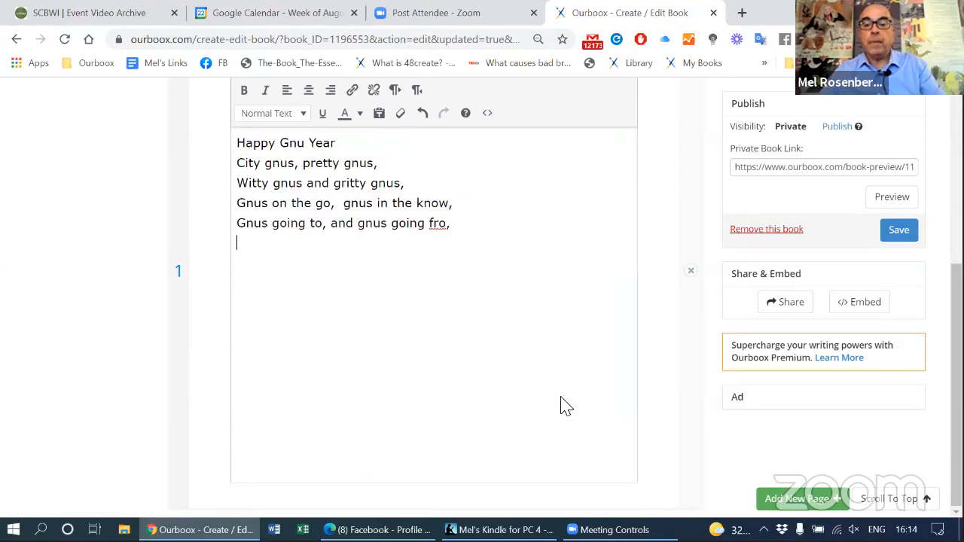
{"action": "mouse_move", "coordinate": [798, 505]}
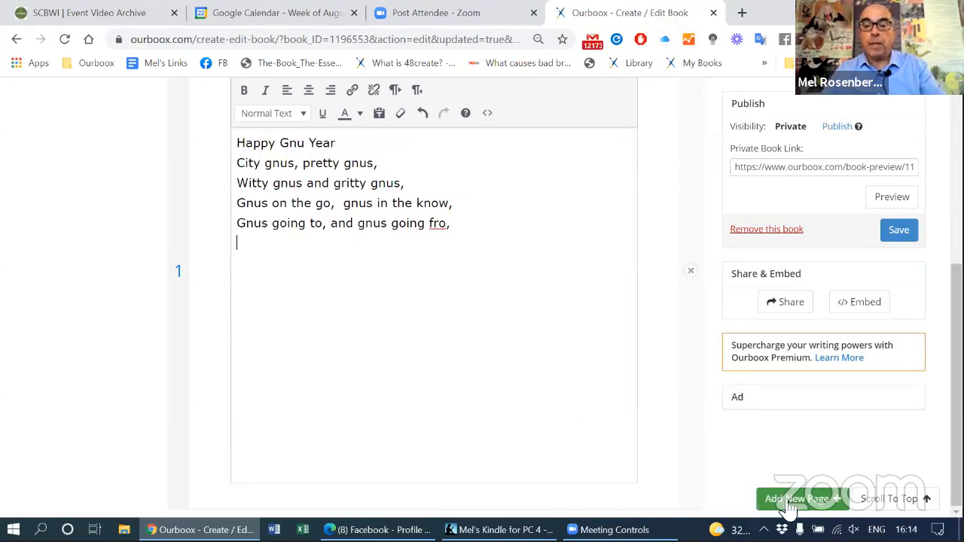
Step: Add pages and trim page 3 down to four poem lines
{"action": "left_click", "coordinate": [802, 500]}
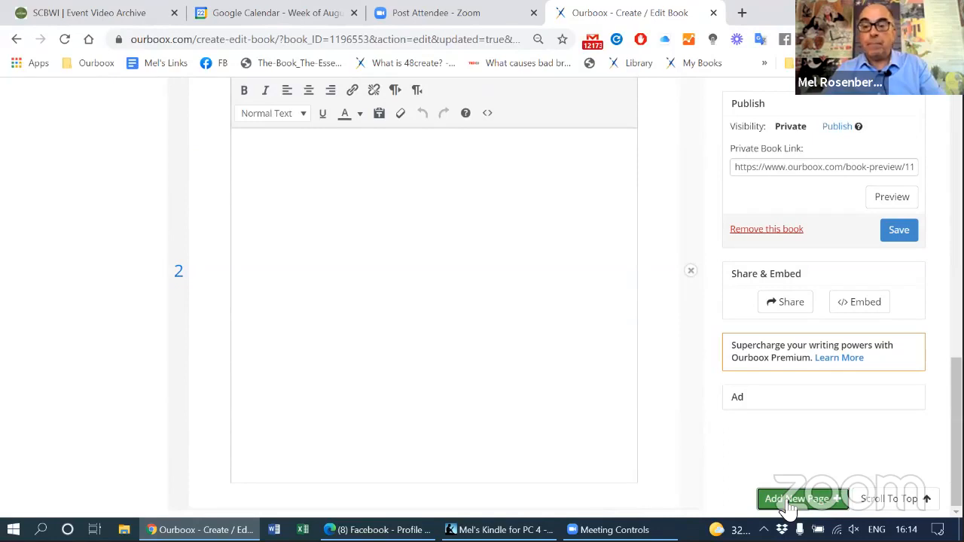
{"action": "left_click", "coordinate": [798, 499]}
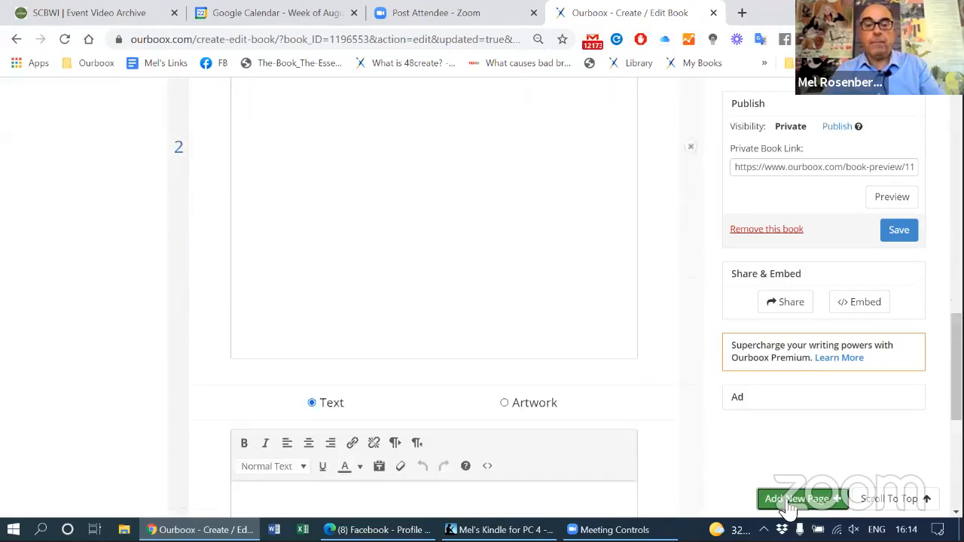
{"action": "left_click", "coordinate": [796, 500]}
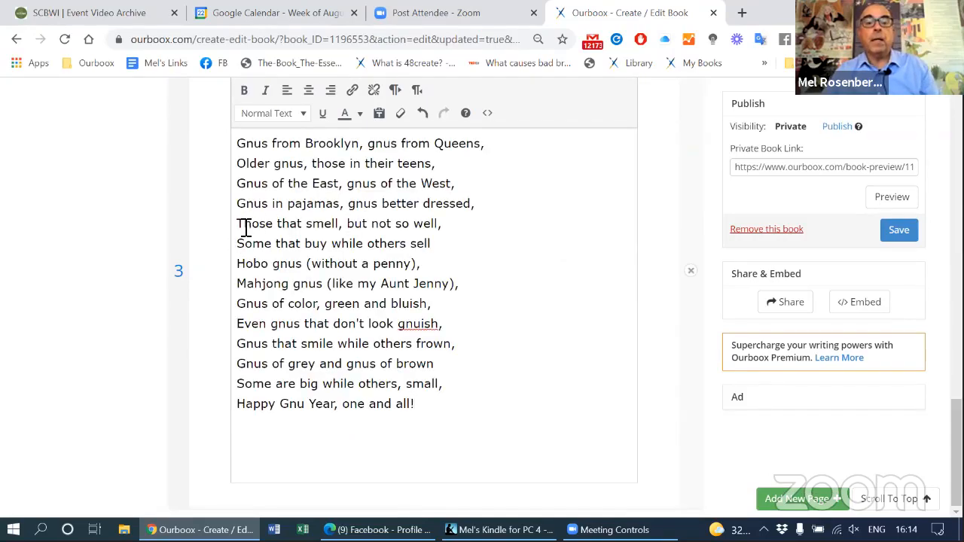
{"action": "left_click_drag", "start_coordinate": [235, 223], "coordinate": [413, 404]}
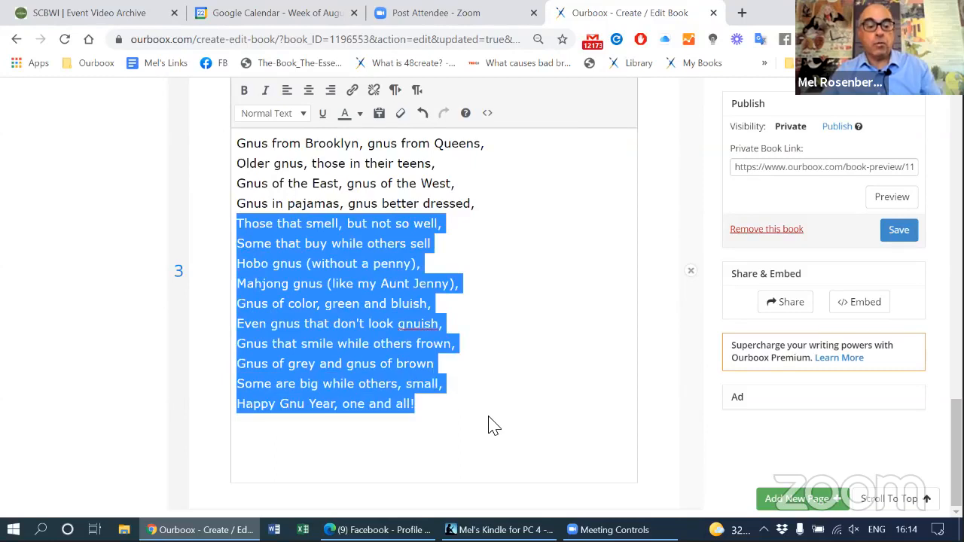
{"action": "key", "text": "Delete"}
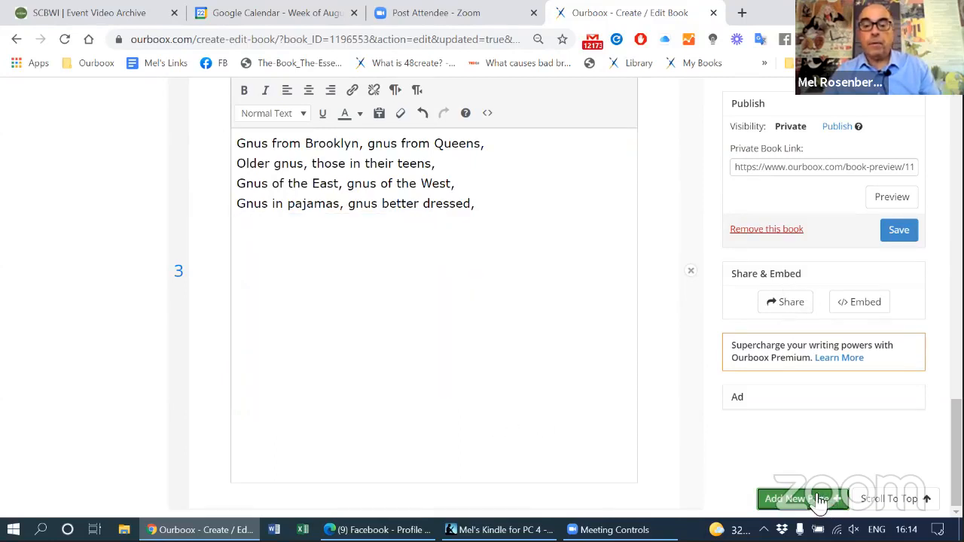
Step: Continue the poem onto pages 5 and 7, keeping four lines on each
{"action": "left_click", "coordinate": [805, 500]}
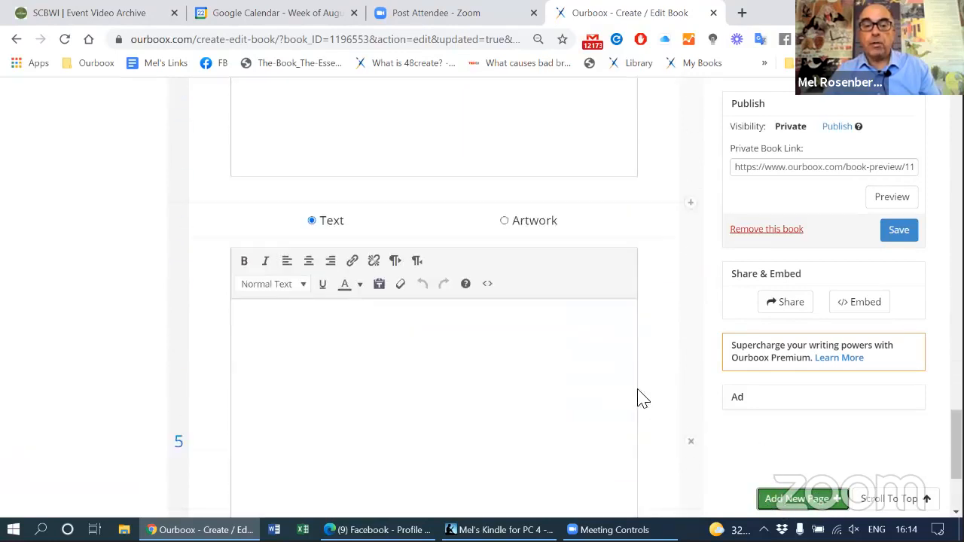
{"action": "scroll", "scroll_direction": "down", "scroll_amount": 3}
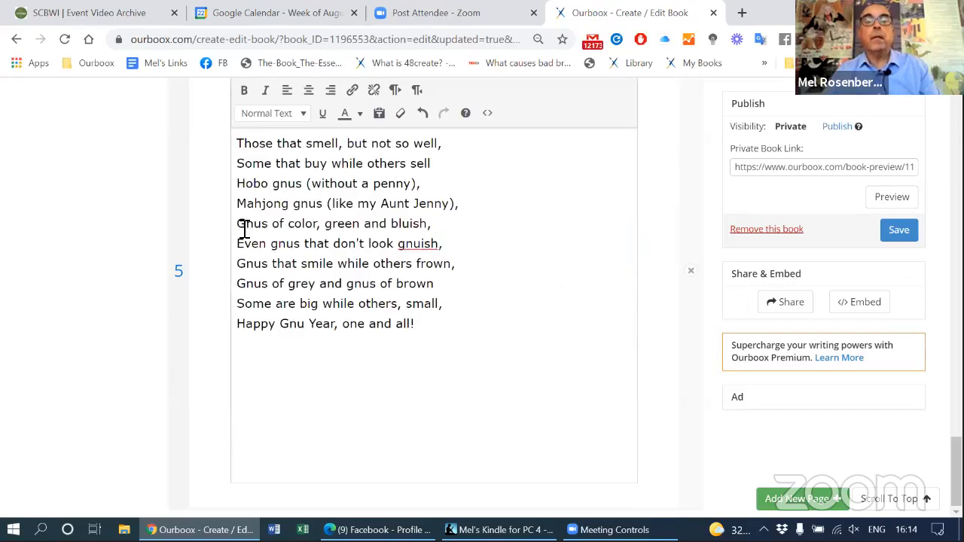
{"action": "left_click_drag", "start_coordinate": [235, 223], "coordinate": [436, 304]}
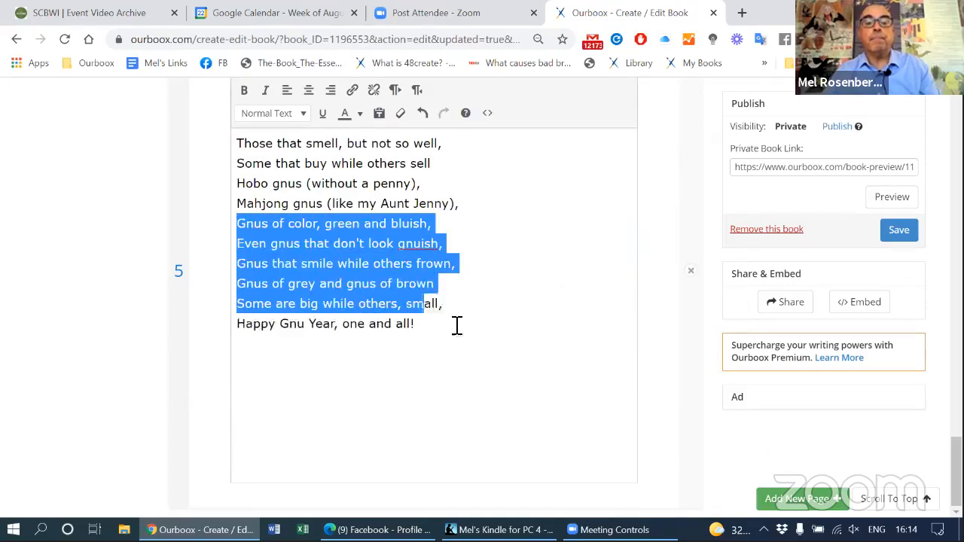
{"action": "key", "text": "Delete"}
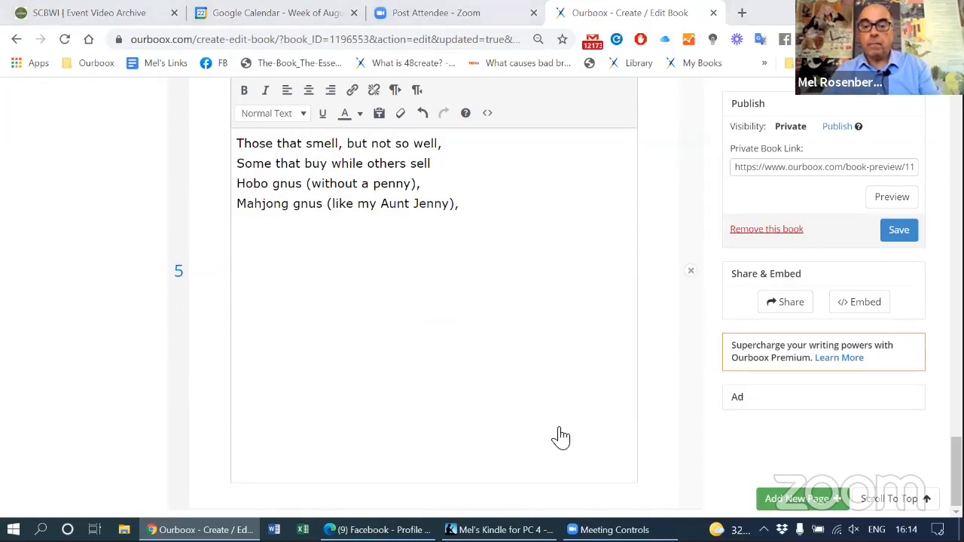
{"action": "left_click", "coordinate": [802, 499]}
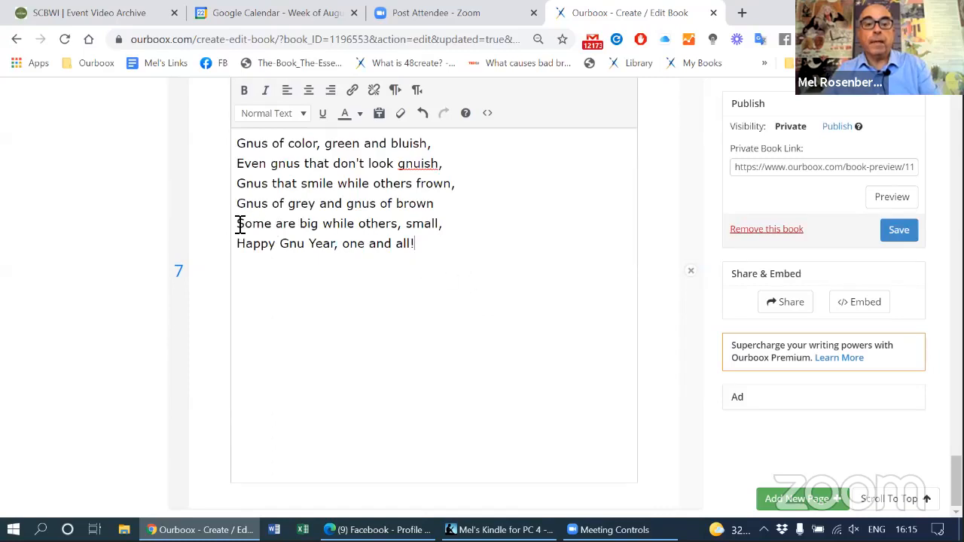
{"action": "left_click_drag", "start_coordinate": [237, 223], "coordinate": [413, 244]}
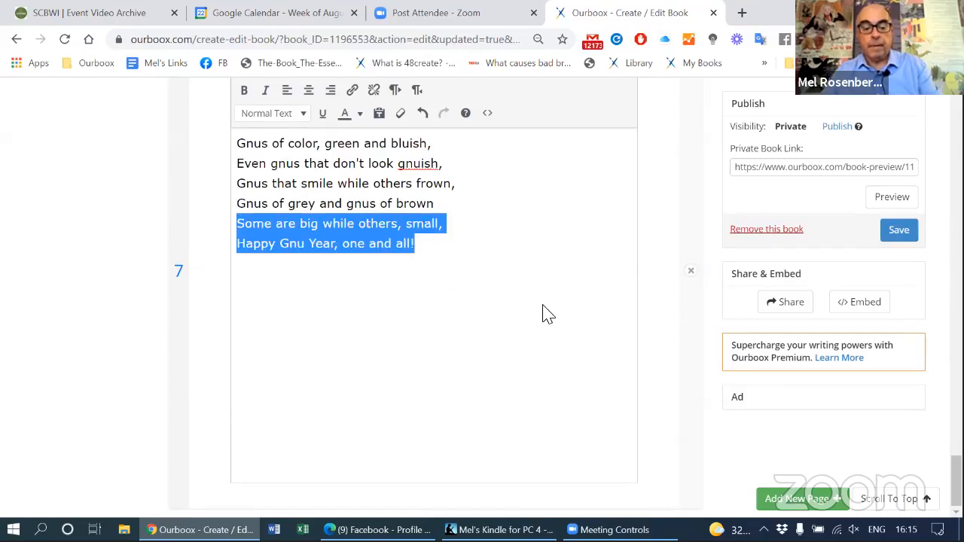
{"action": "key", "text": "Delete"}
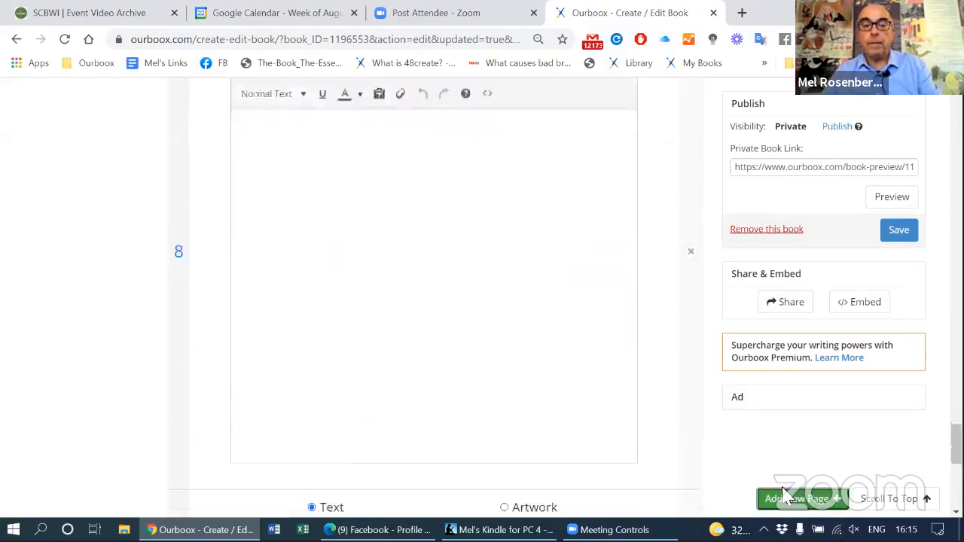
Step: Add page 9 for the closing couplet and a blank page 10 at the end
{"action": "left_click", "coordinate": [799, 499]}
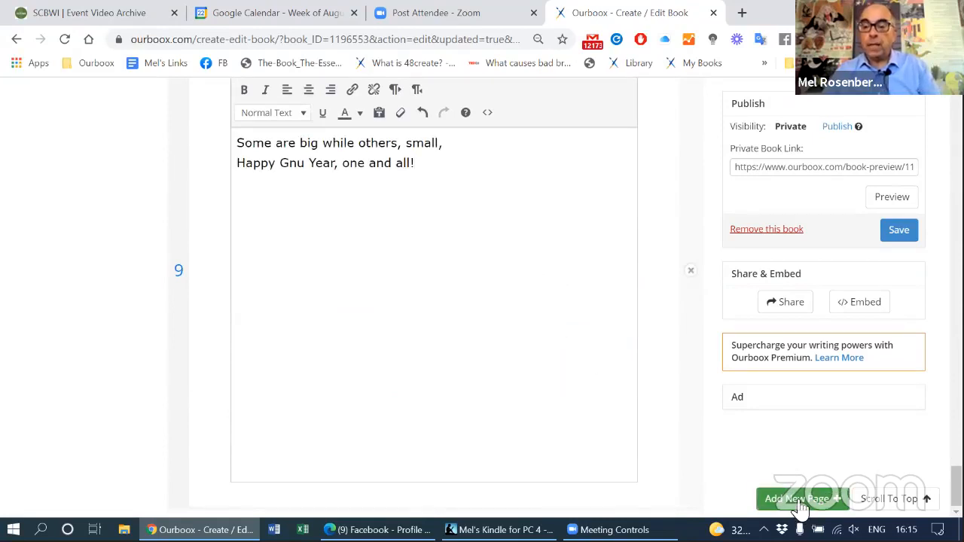
{"action": "left_click", "coordinate": [801, 499]}
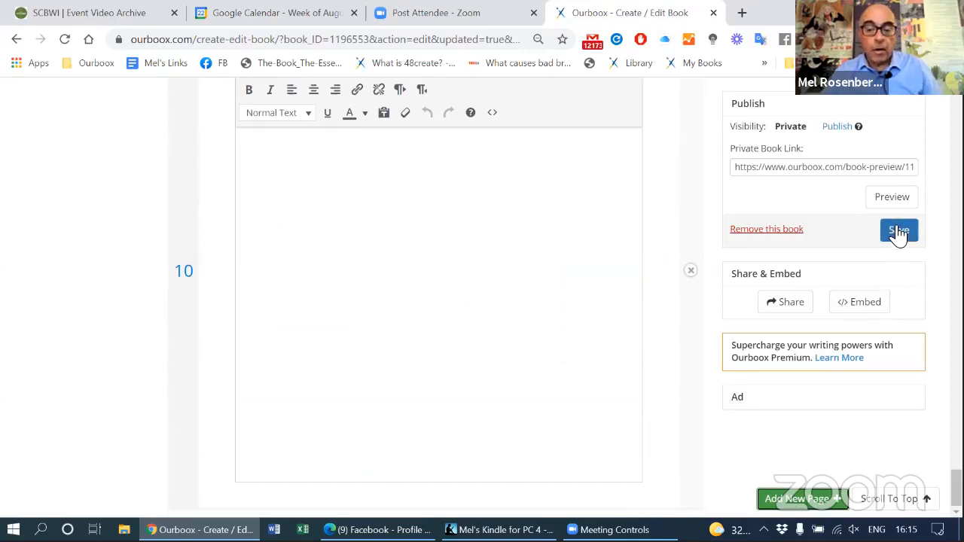
Step: Save the book and flip the preview through the first poem spreads
{"action": "left_click", "coordinate": [898, 230]}
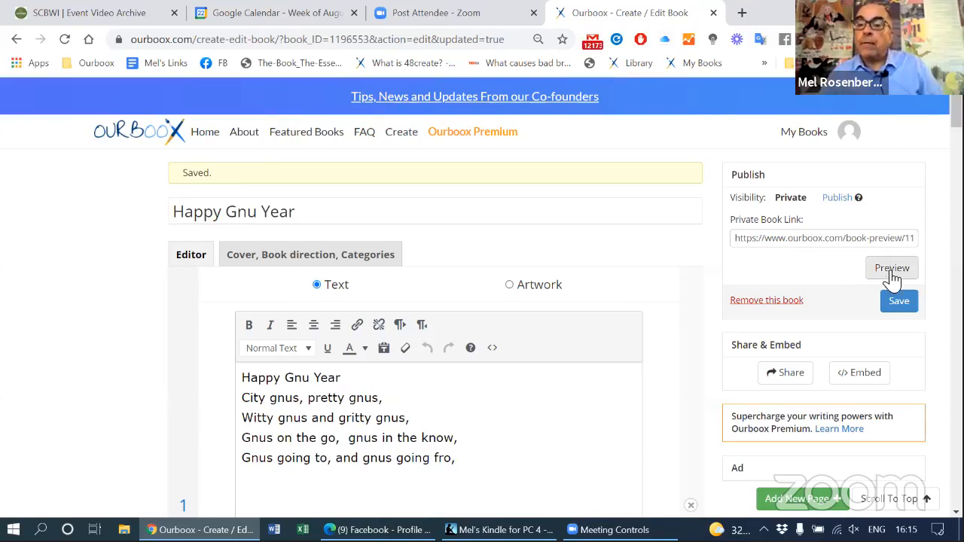
{"action": "left_click", "coordinate": [892, 268]}
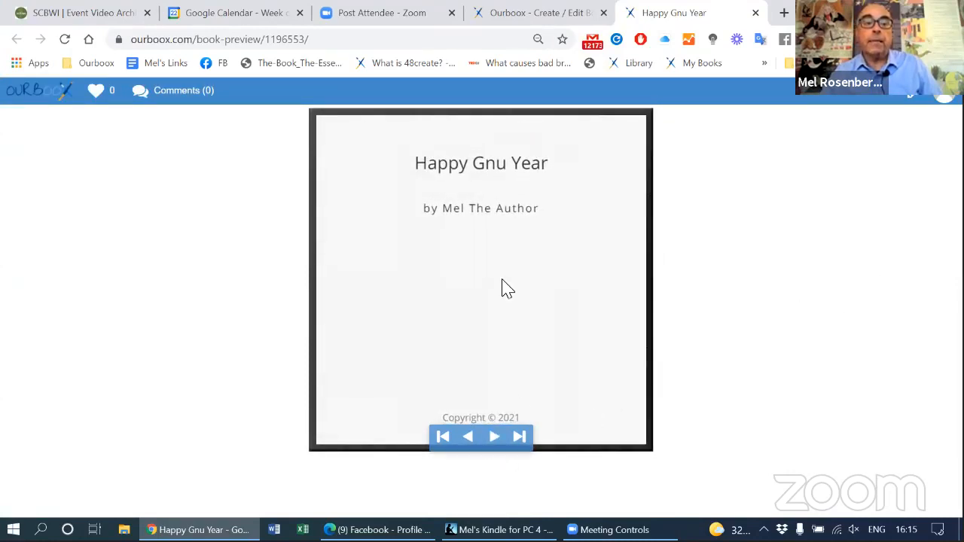
{"action": "mouse_move", "coordinate": [483, 464]}
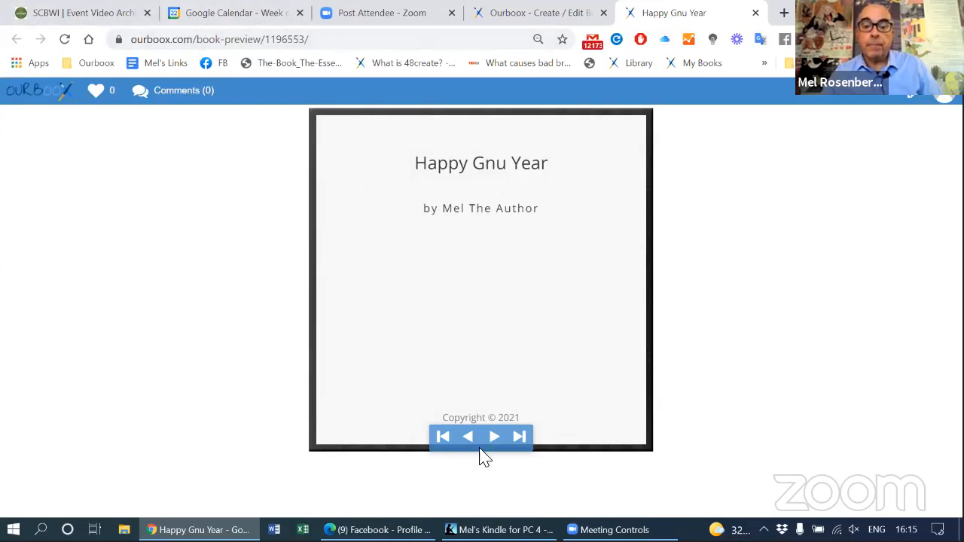
{"action": "left_click", "coordinate": [495, 437]}
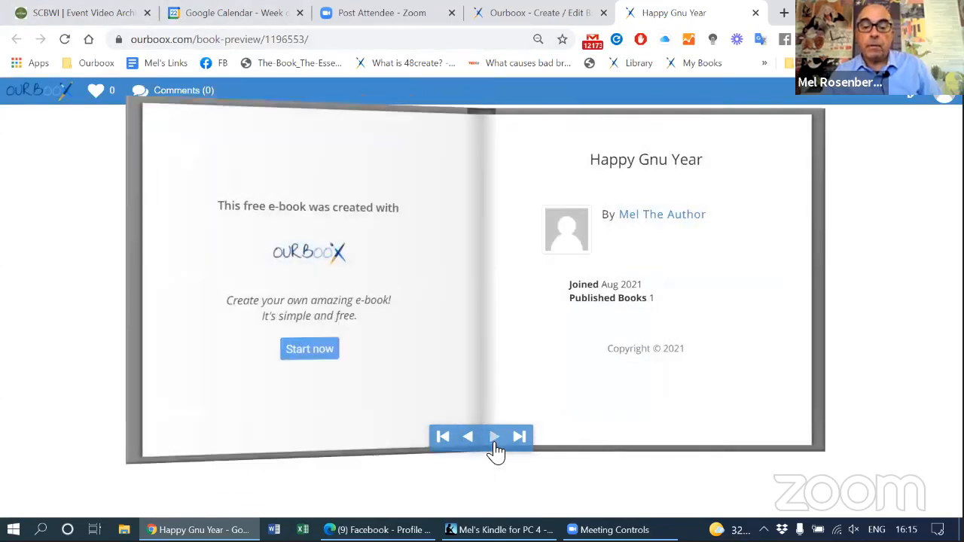
{"action": "left_click", "coordinate": [495, 437]}
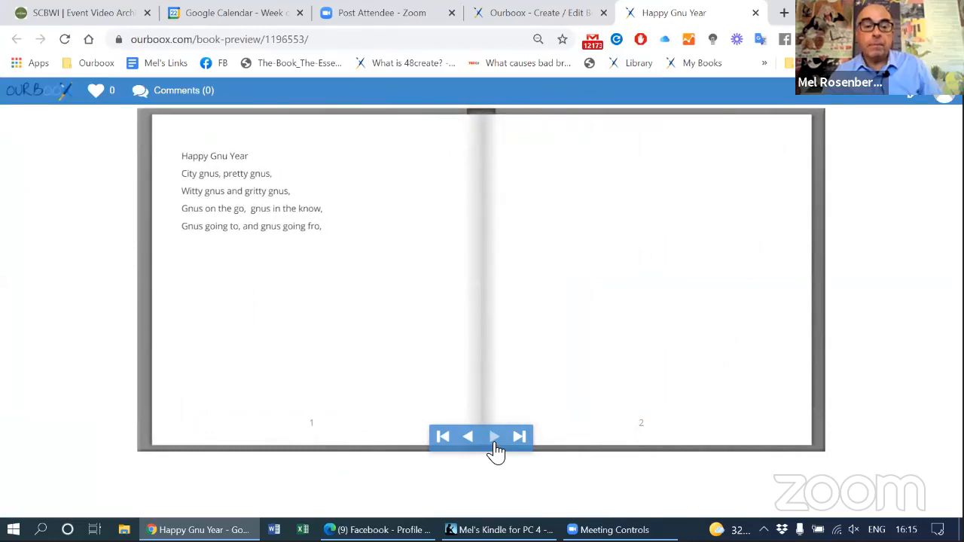
{"action": "left_click", "coordinate": [495, 437]}
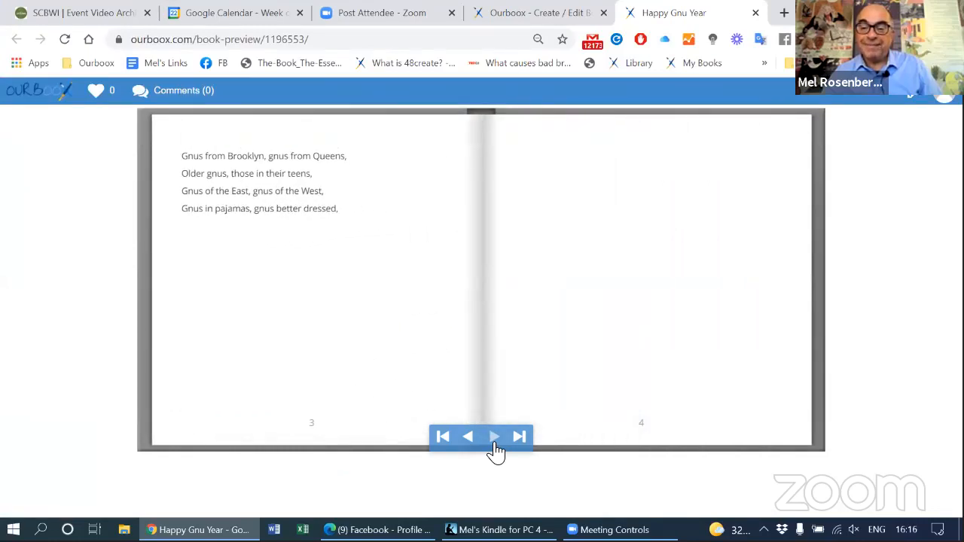
{"action": "left_click", "coordinate": [495, 437]}
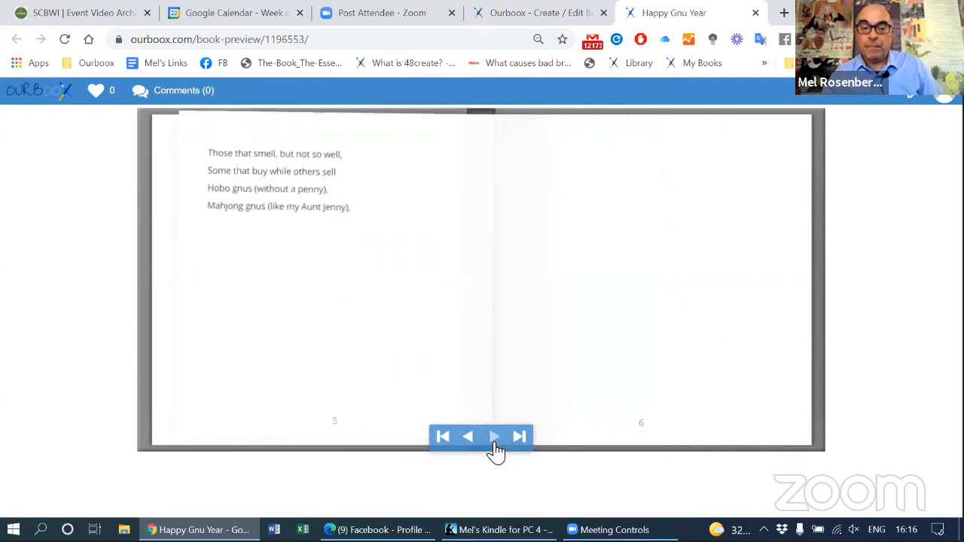
{"action": "left_click", "coordinate": [494, 437]}
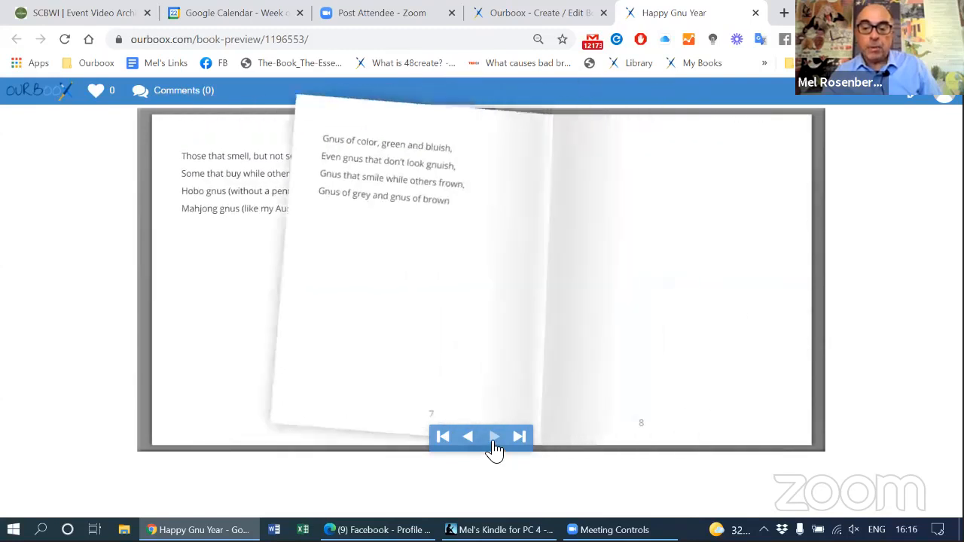
Step: Flip on to the back cover, then return to the Happy Gnu Year cover
{"action": "left_click", "coordinate": [494, 437]}
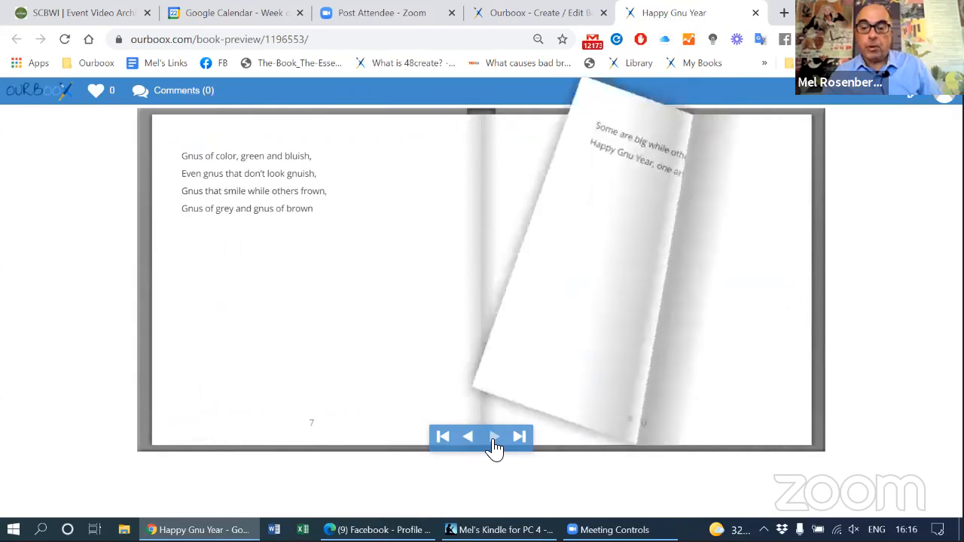
{"action": "left_click", "coordinate": [494, 437]}
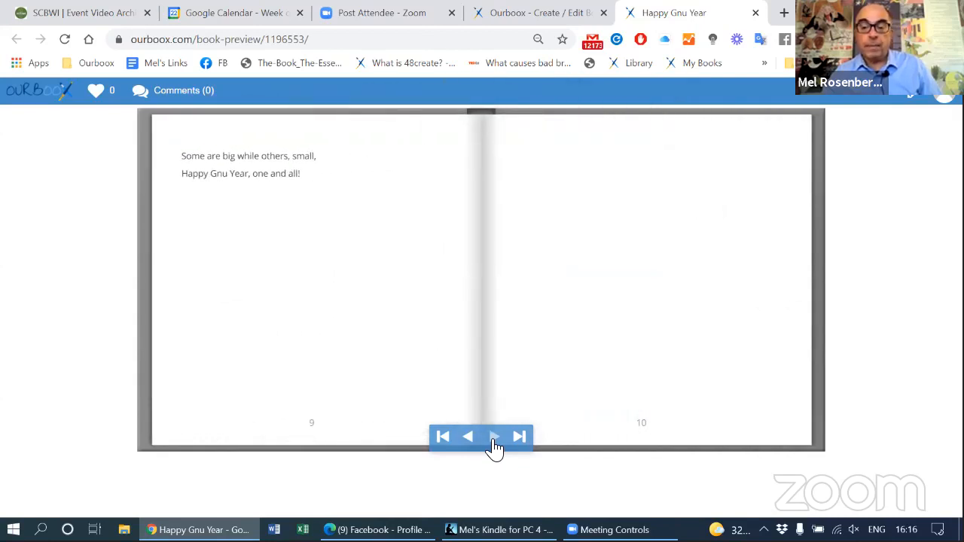
{"action": "left_click", "coordinate": [495, 437]}
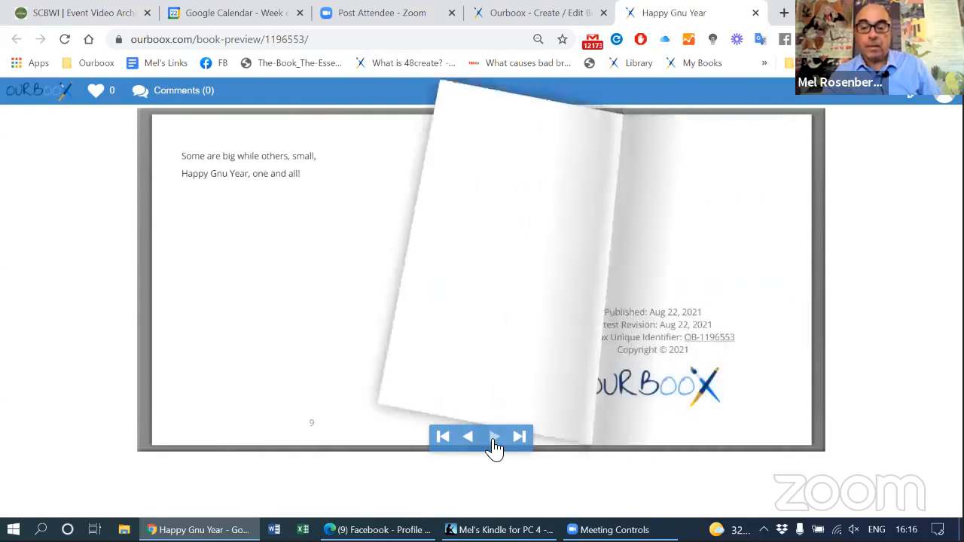
{"action": "left_click", "coordinate": [495, 437]}
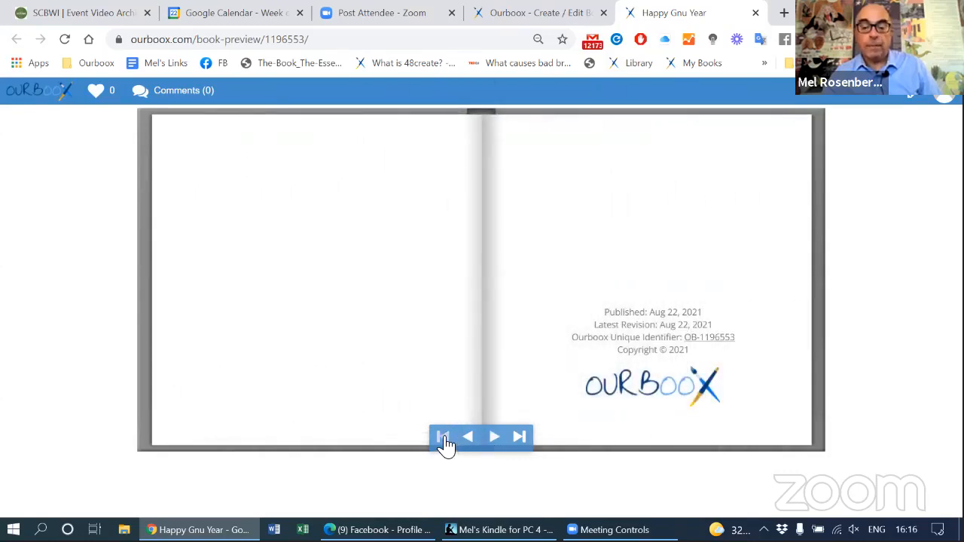
{"action": "left_click", "coordinate": [443, 437]}
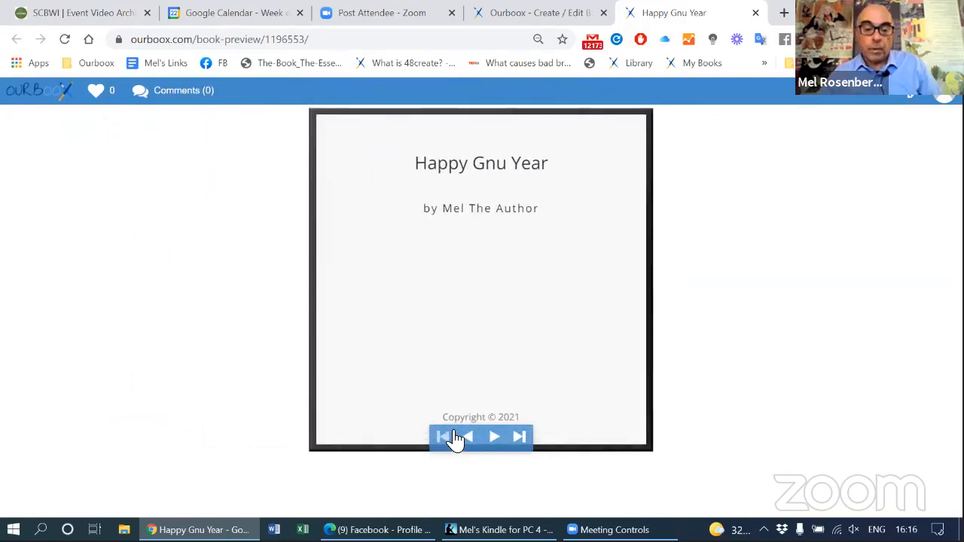
{"action": "left_click", "coordinate": [494, 437]}
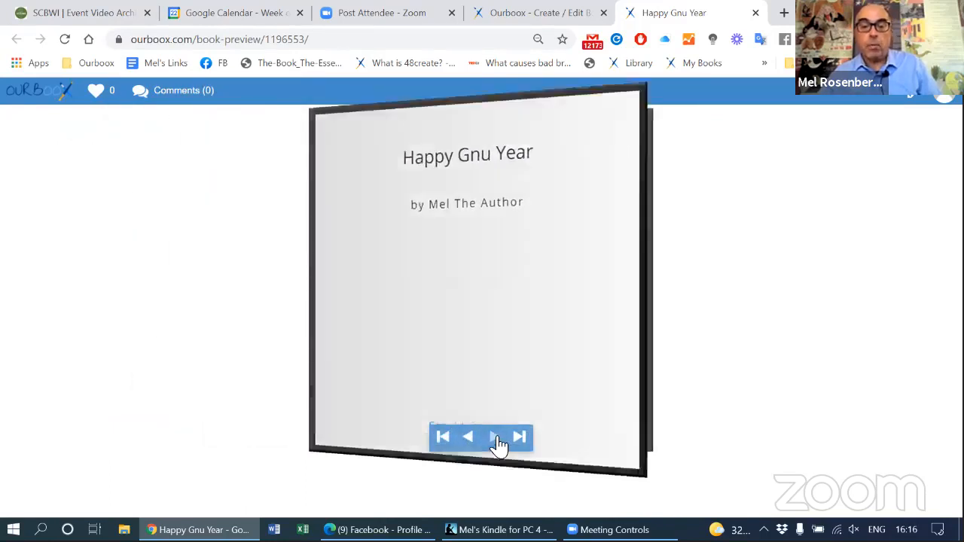
Step: Turn the preview to the title-page spread
{"action": "left_click", "coordinate": [495, 437]}
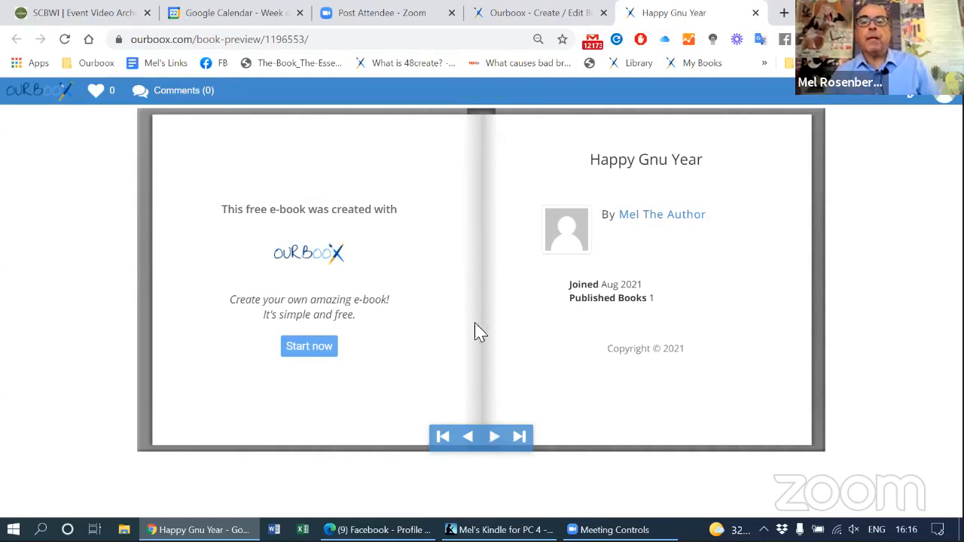
{"action": "mouse_move", "coordinate": [535, 12]}
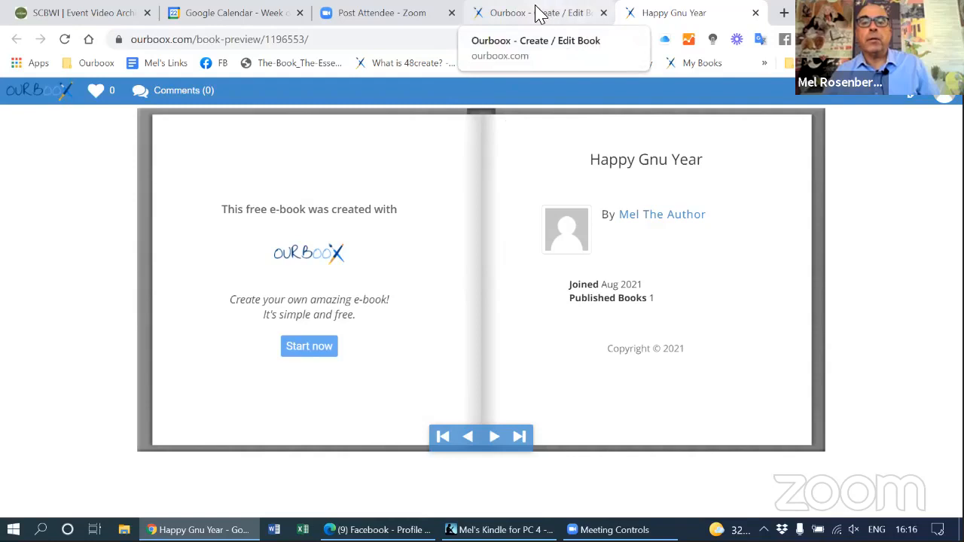
Step: Enter 'Happy Gnu Year' as the book description in the cover and category settings
{"action": "left_click", "coordinate": [534, 12]}
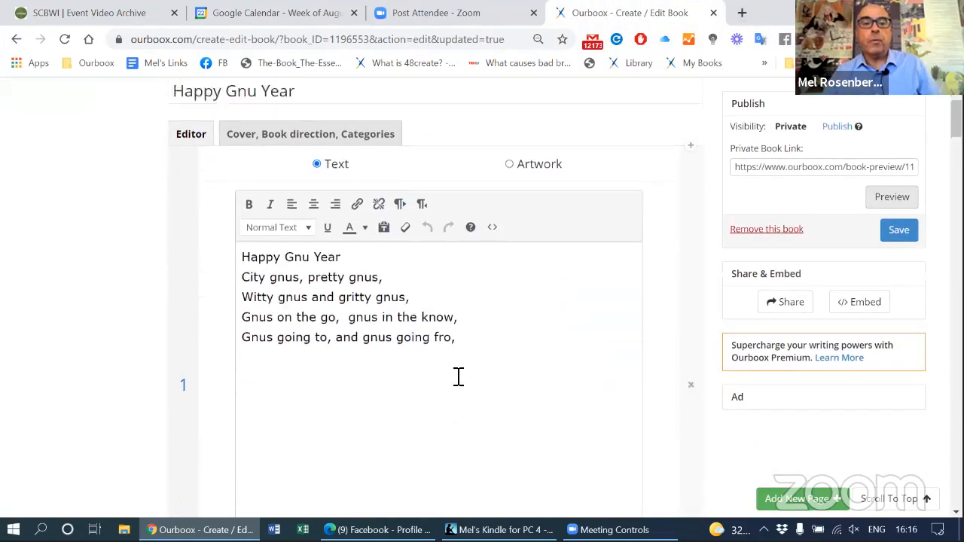
{"action": "left_click", "coordinate": [898, 229]}
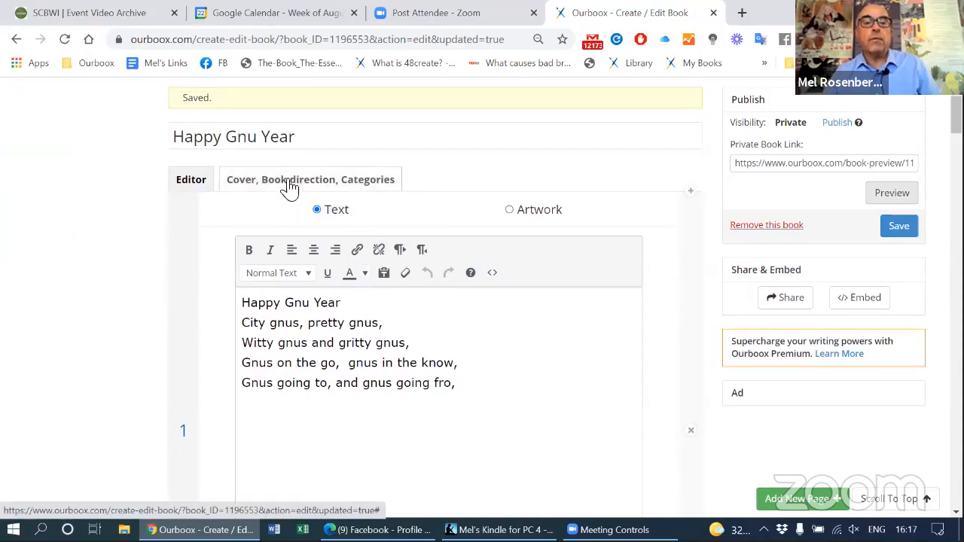
{"action": "left_click", "coordinate": [310, 179]}
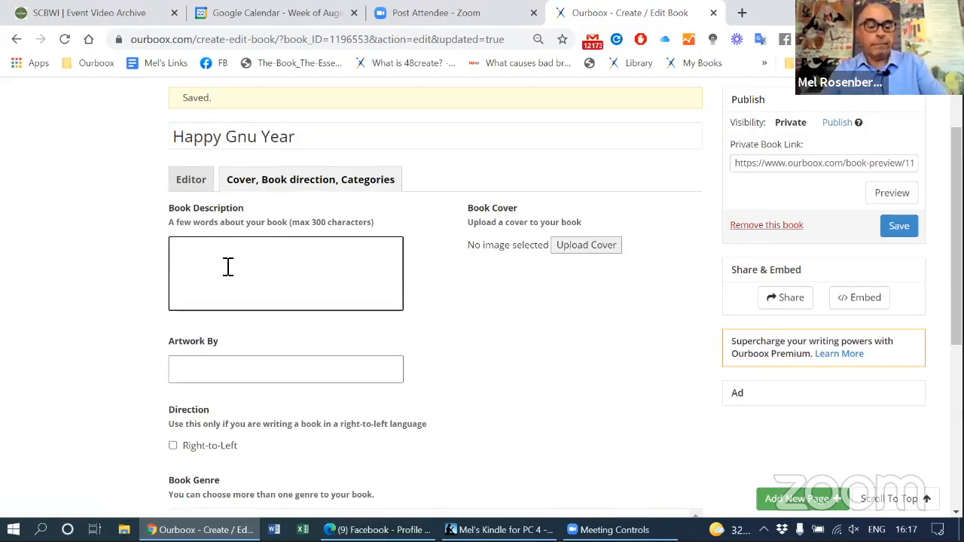
{"action": "type", "text": "H"}
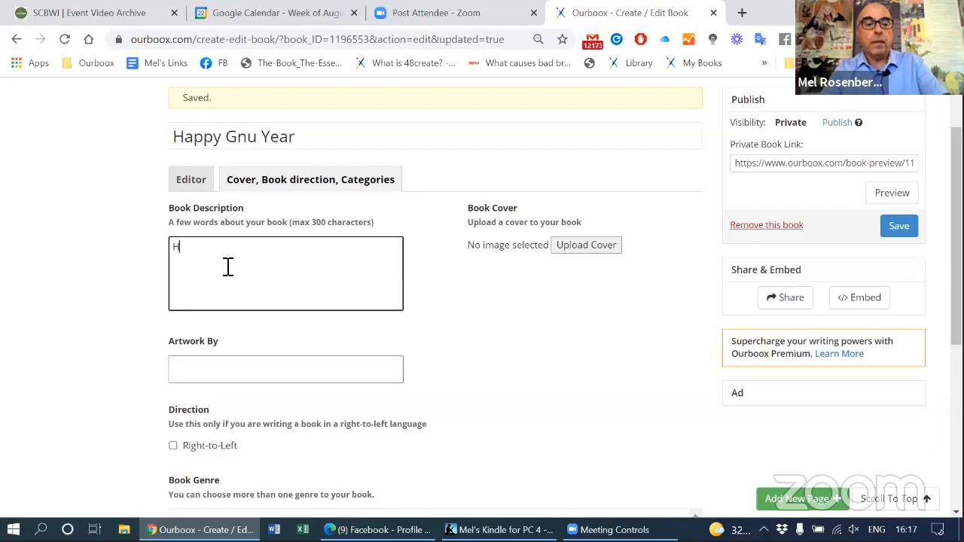
{"action": "type", "text": "appy Bn"}
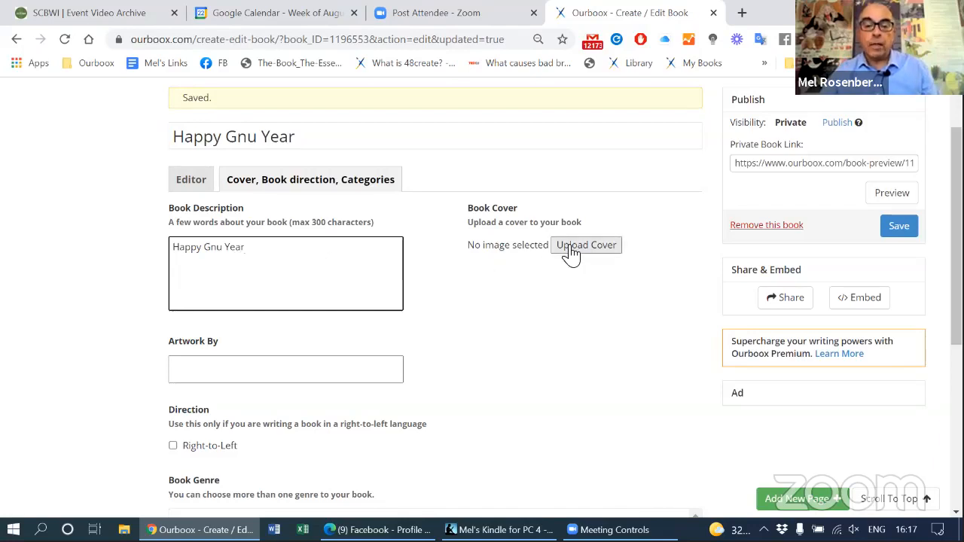
{"action": "scroll", "scroll_direction": "down", "scroll_amount": 3}
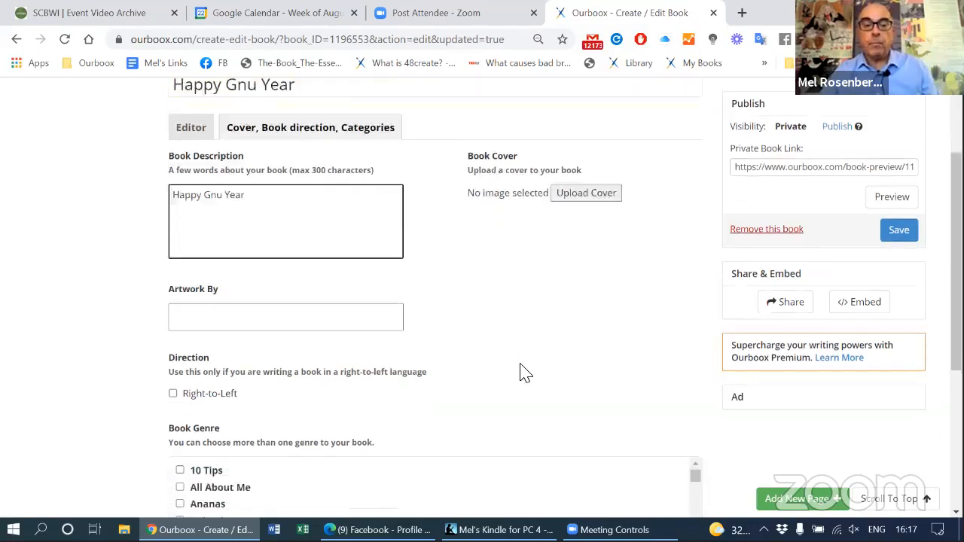
{"action": "scroll", "scroll_direction": "down", "scroll_amount": 3}
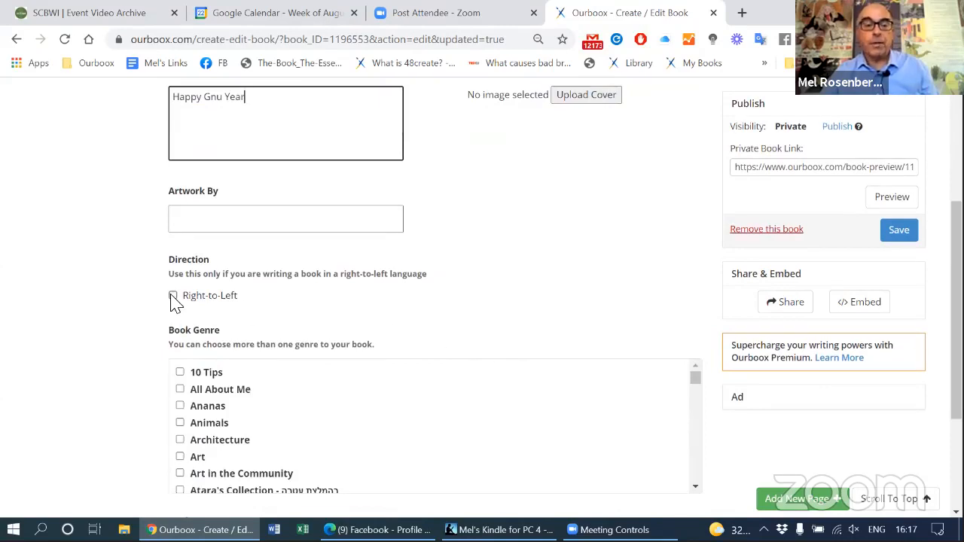
{"action": "left_click", "coordinate": [898, 229]}
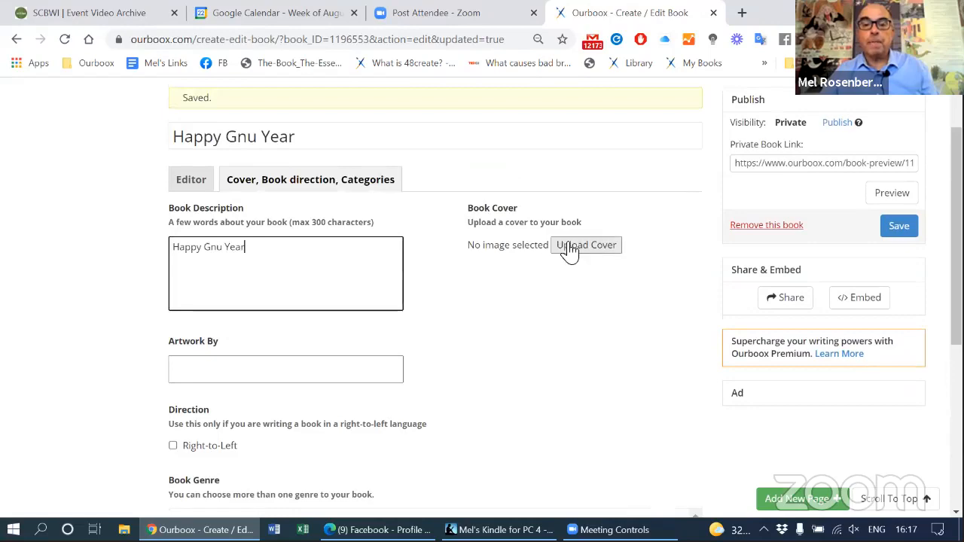
Step: Set the gnu picture from the Media Library as the cover and save the book
{"action": "left_click", "coordinate": [584, 244]}
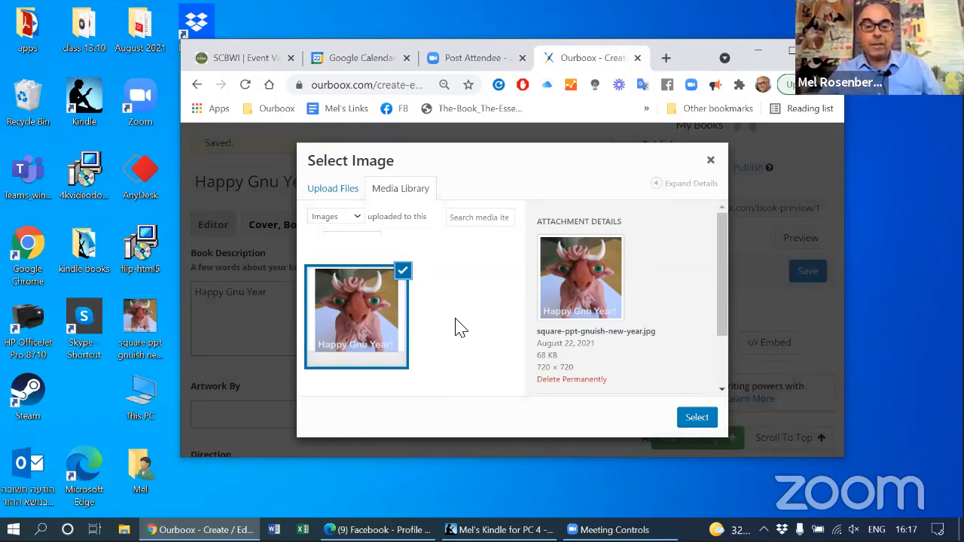
{"action": "mouse_move", "coordinate": [730, 320]}
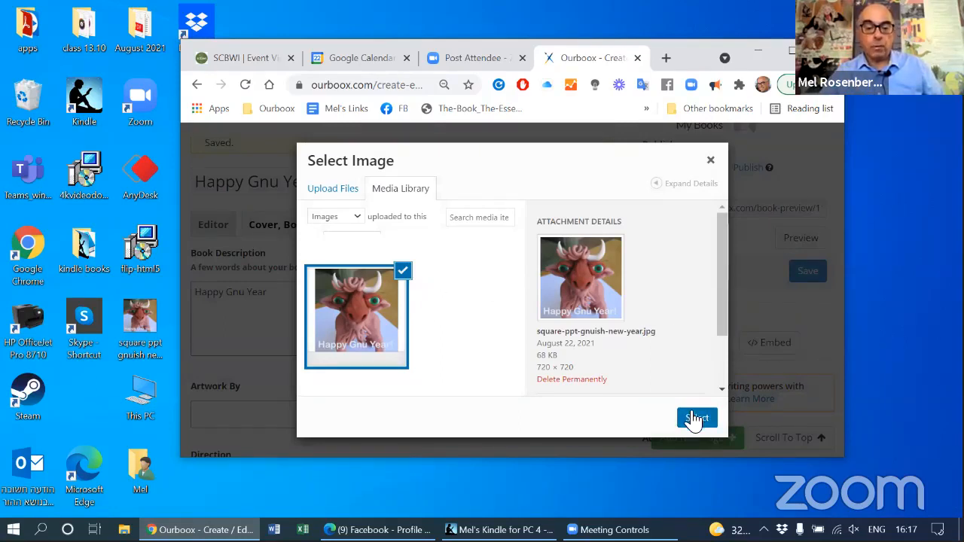
{"action": "left_click", "coordinate": [696, 419]}
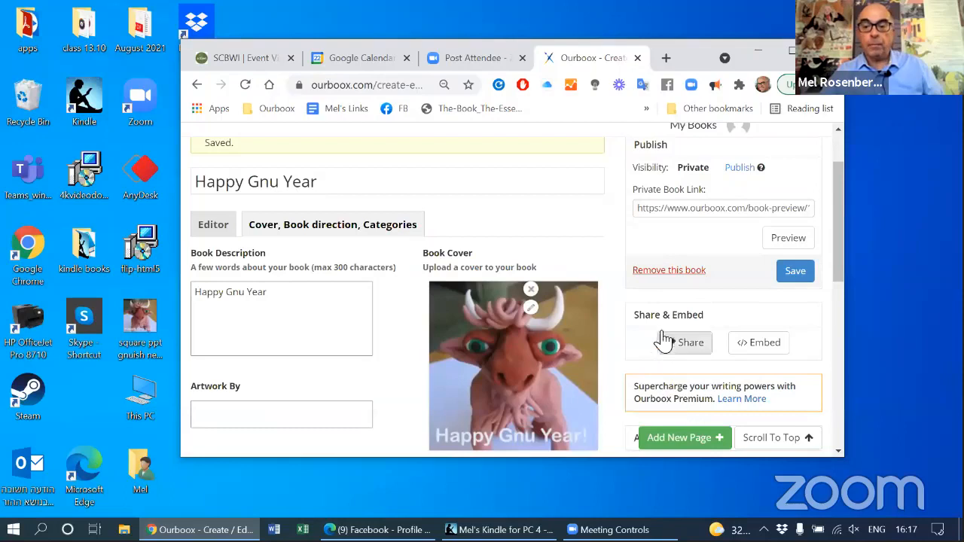
{"action": "left_click", "coordinate": [795, 271]}
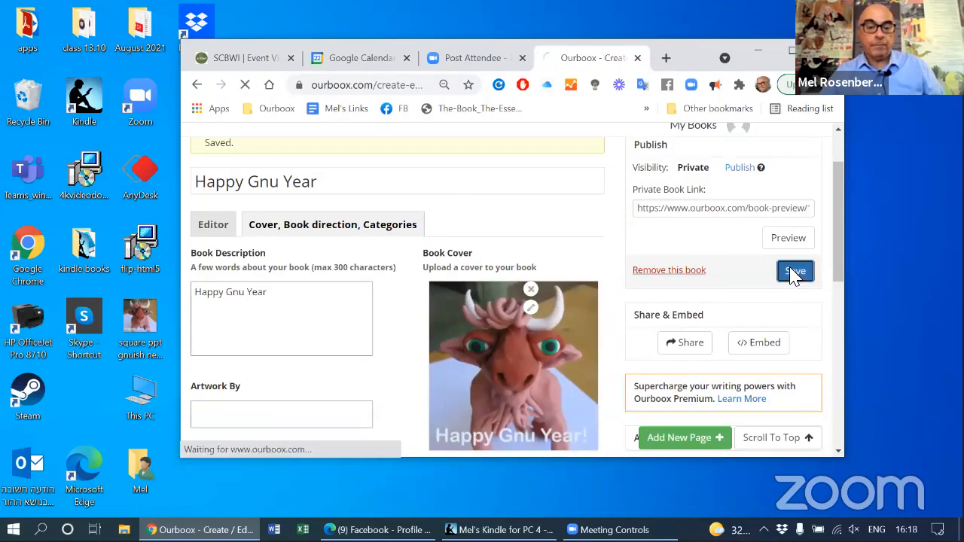
{"action": "left_click", "coordinate": [796, 272]}
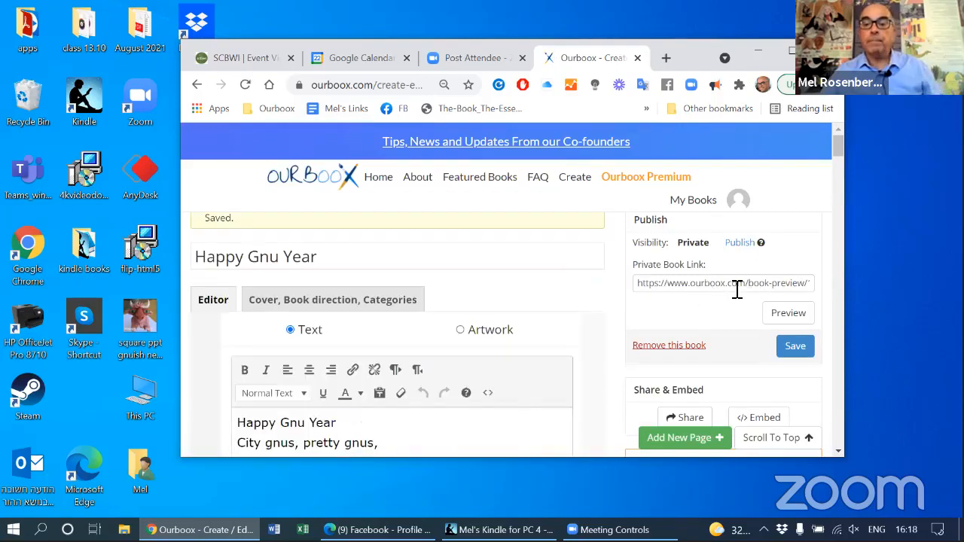
{"action": "left_click", "coordinate": [795, 345]}
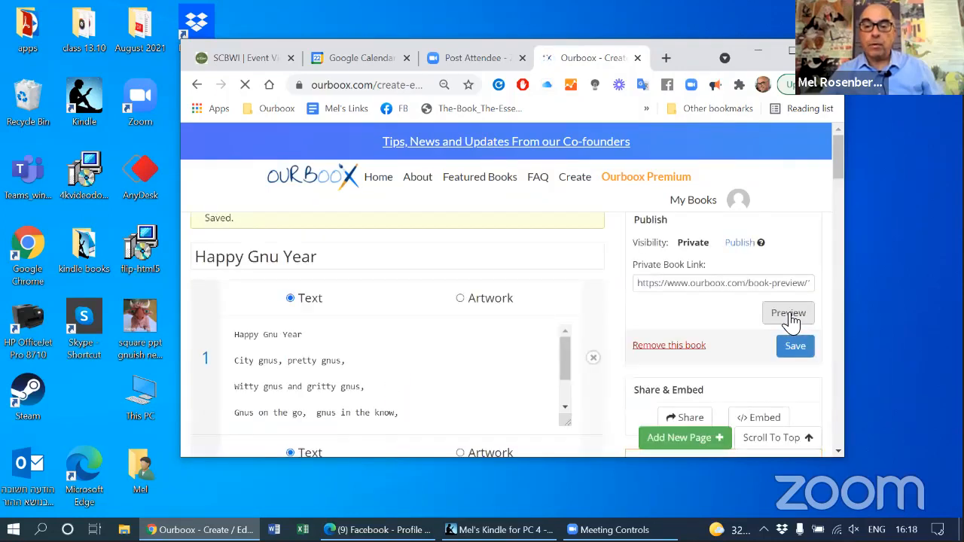
Step: Preview the book from the gnu cover through every poem spread to the back cover
{"action": "left_click", "coordinate": [788, 313]}
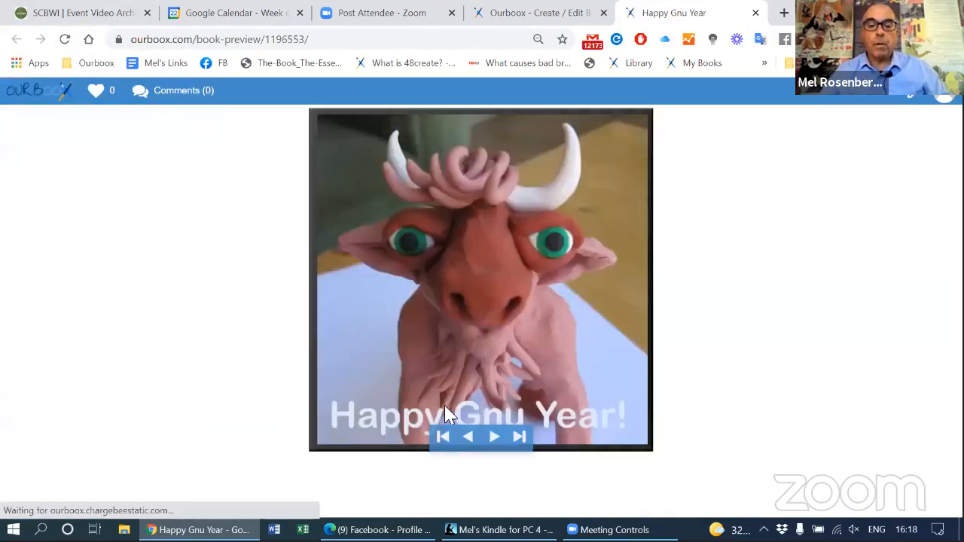
{"action": "left_click", "coordinate": [494, 437]}
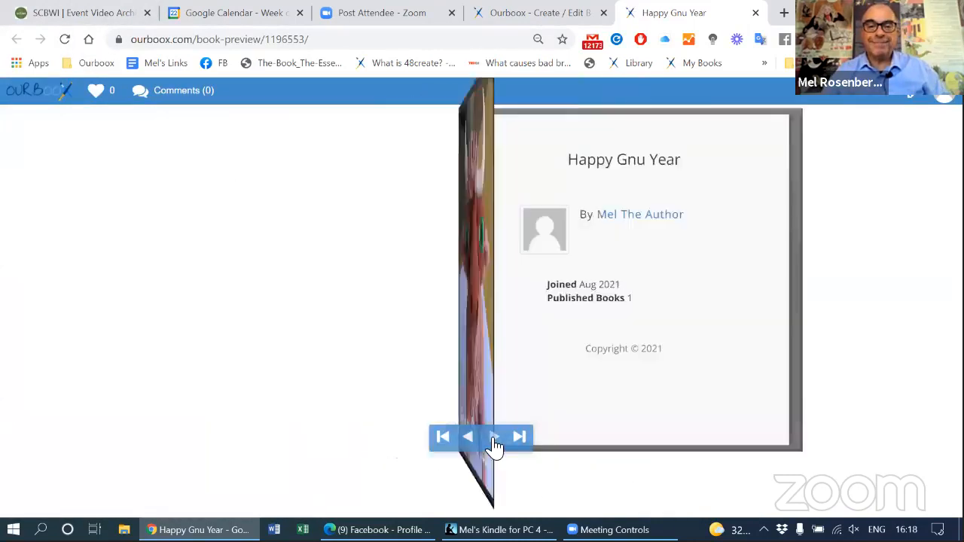
{"action": "left_click", "coordinate": [495, 437]}
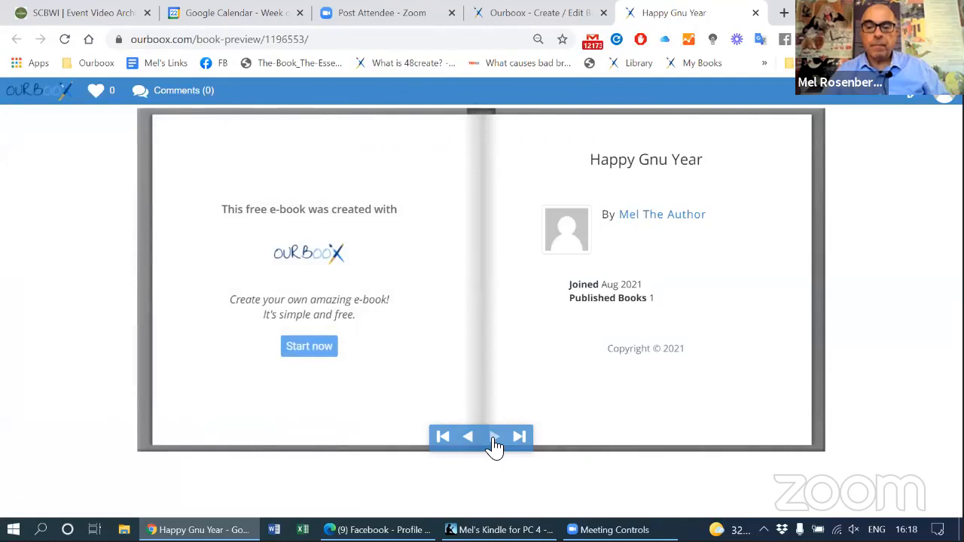
{"action": "left_click", "coordinate": [494, 437]}
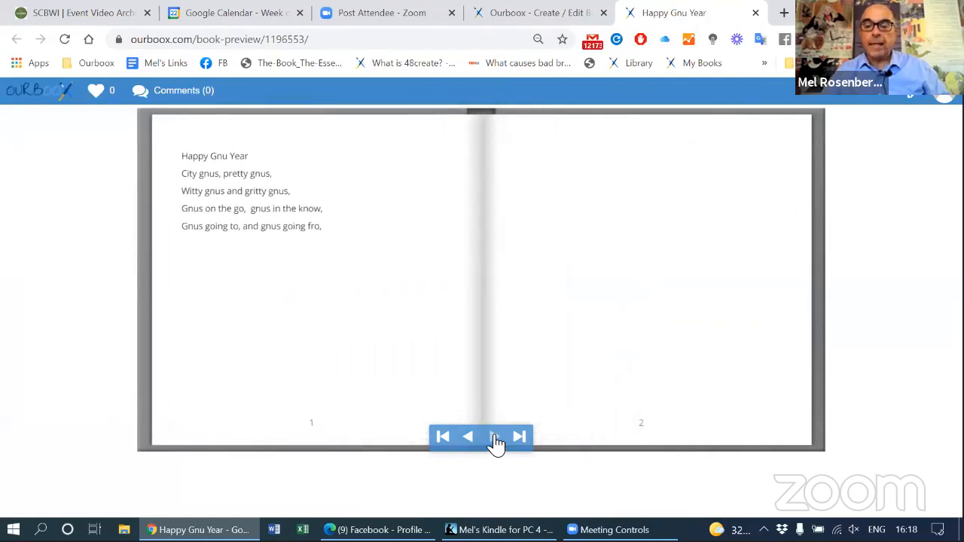
{"action": "left_click", "coordinate": [494, 437]}
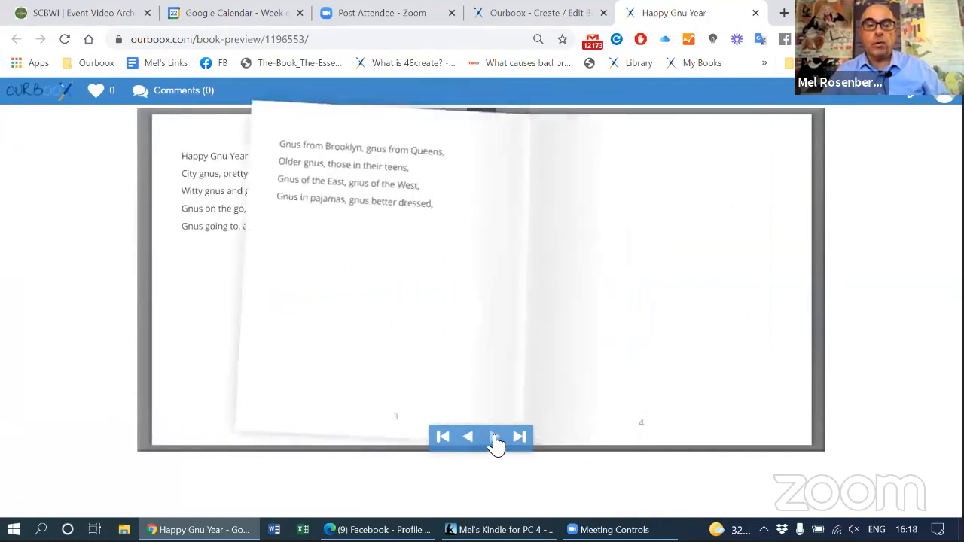
{"action": "left_click", "coordinate": [494, 437]}
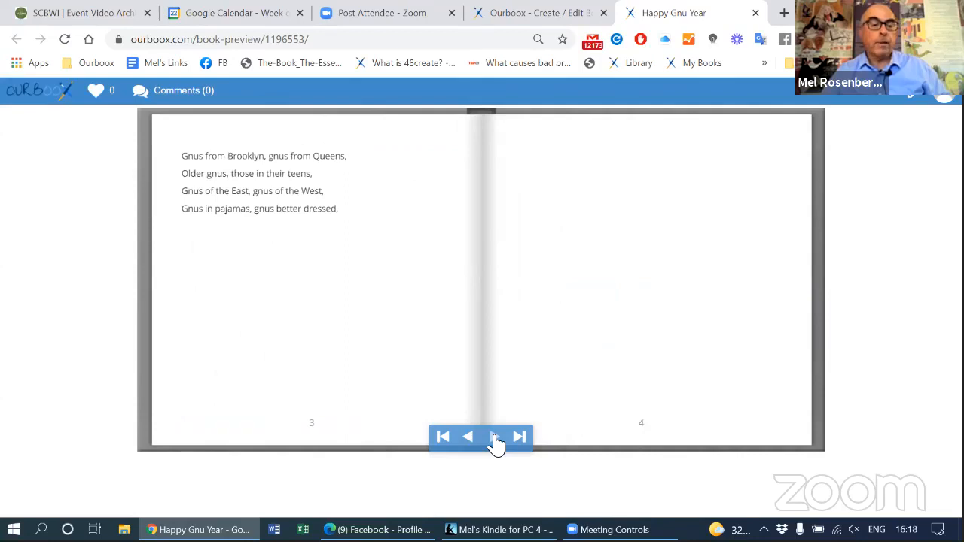
{"action": "left_click", "coordinate": [495, 437]}
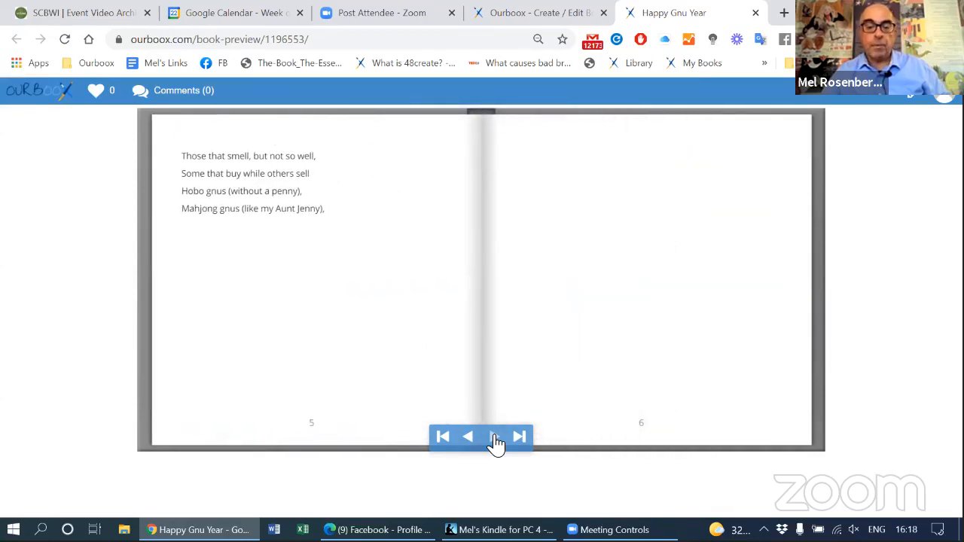
{"action": "left_click", "coordinate": [495, 437]}
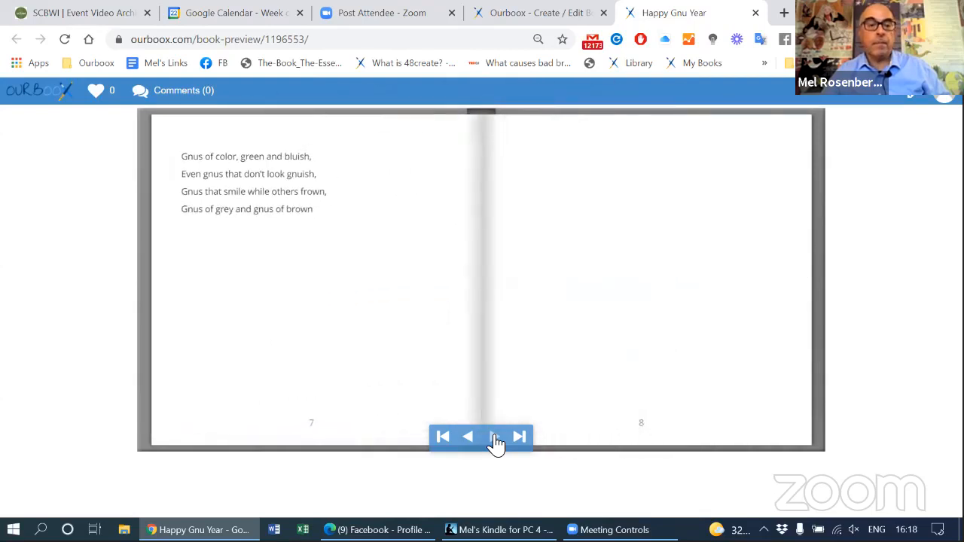
{"action": "left_click", "coordinate": [494, 437]}
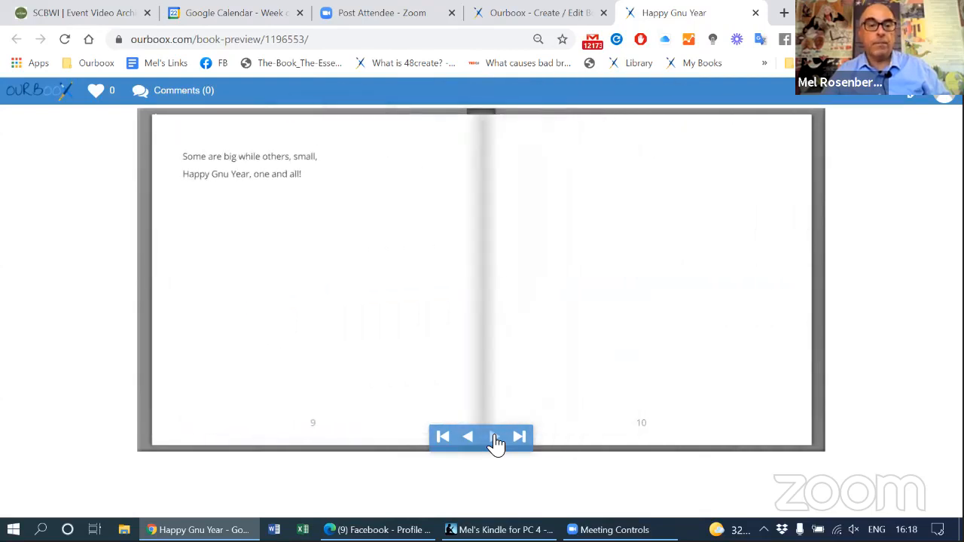
{"action": "left_click", "coordinate": [494, 437]}
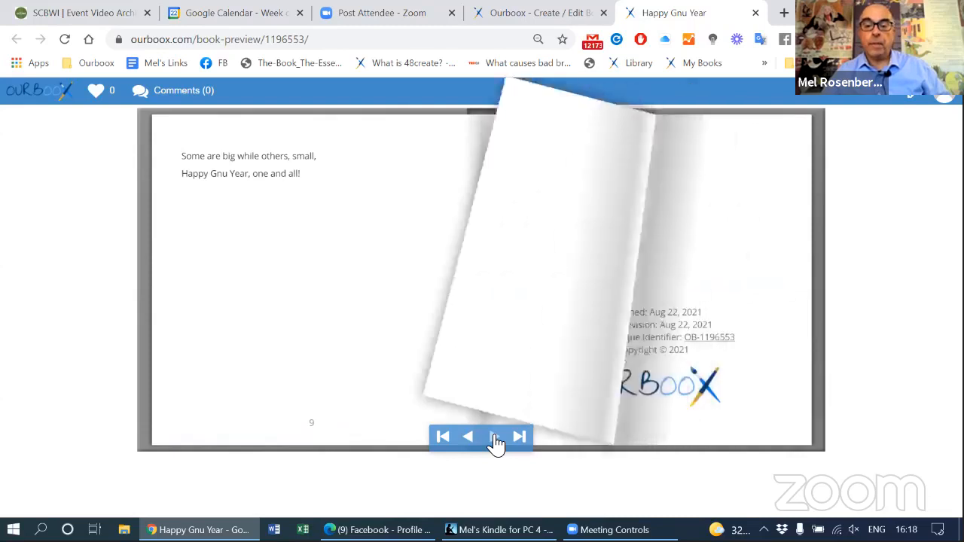
{"action": "left_click", "coordinate": [494, 437]}
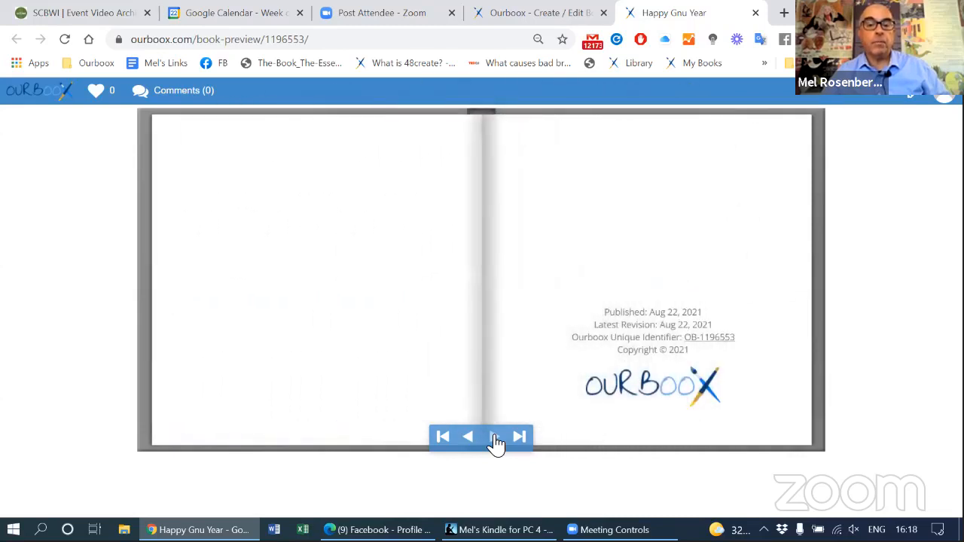
{"action": "left_click", "coordinate": [494, 437]}
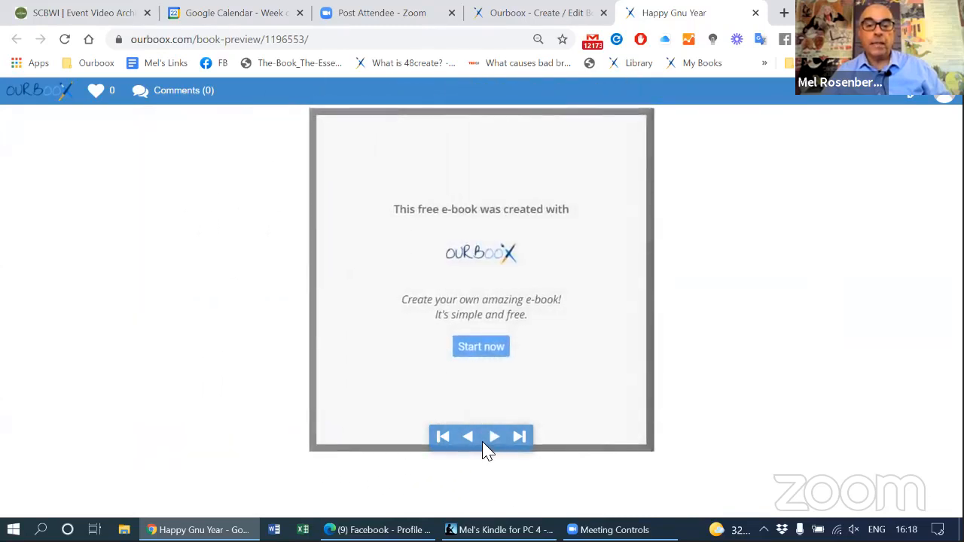